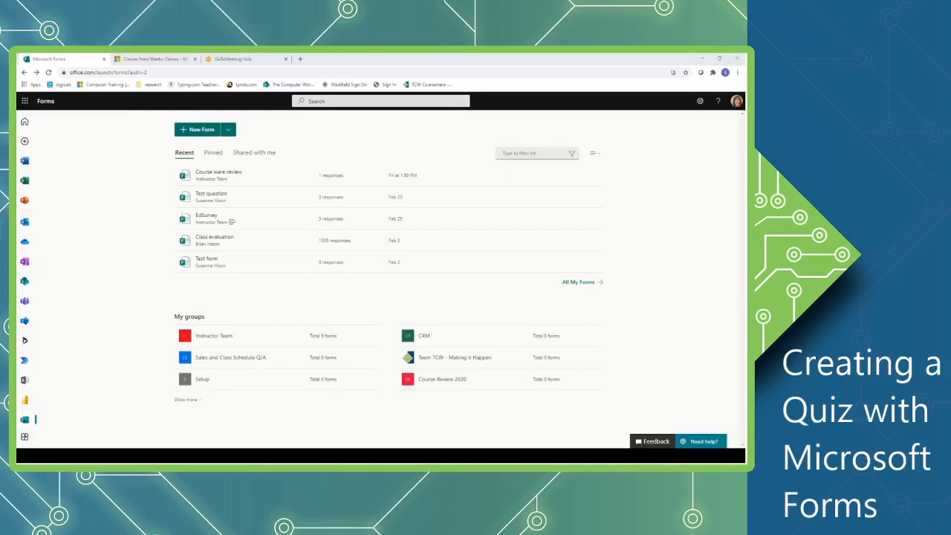
mouse_move(159, 333)
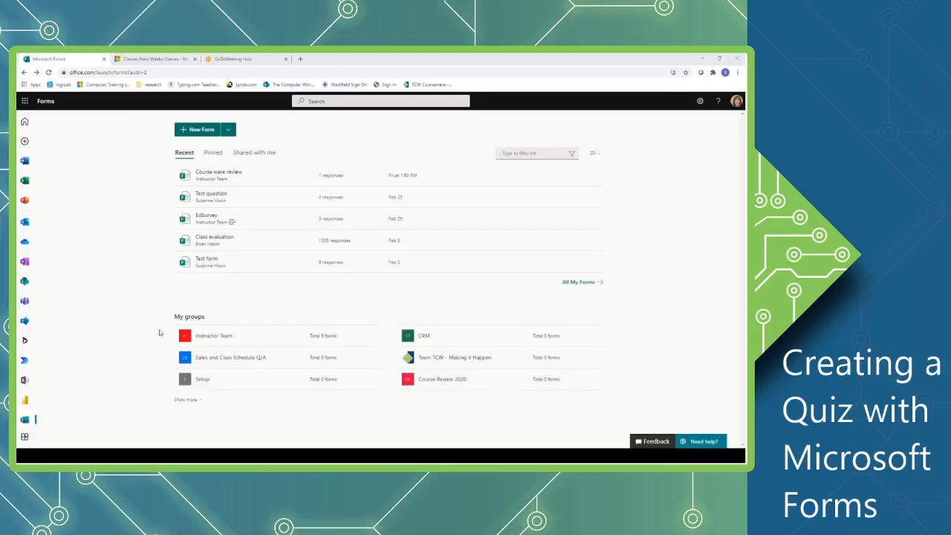
mouse_move(142, 207)
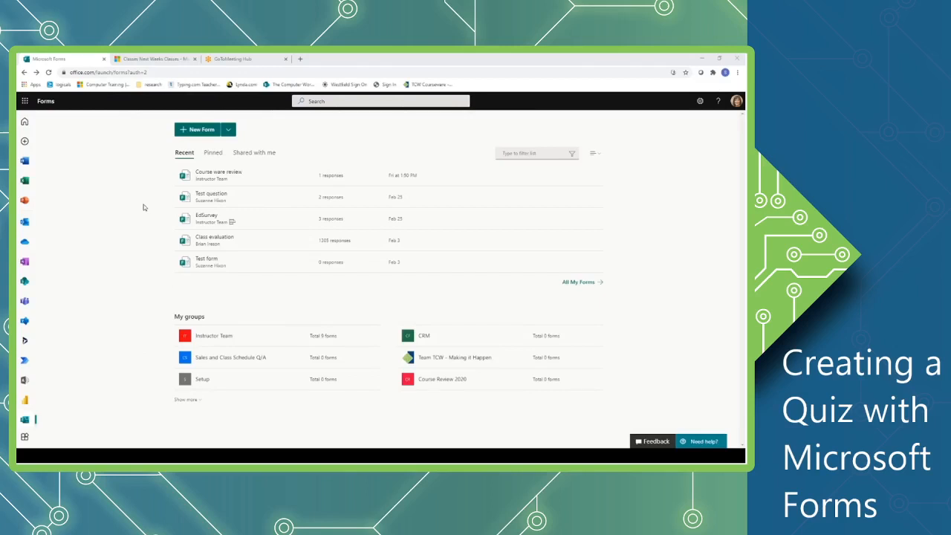
mouse_move(290, 138)
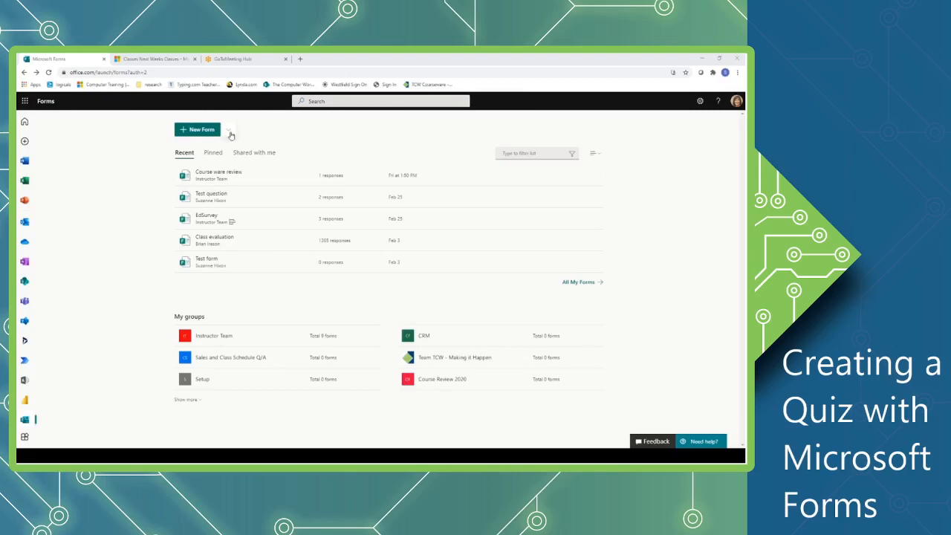
Step: Start a New Quiz and title it 'Ohio Quiz'
click(229, 129)
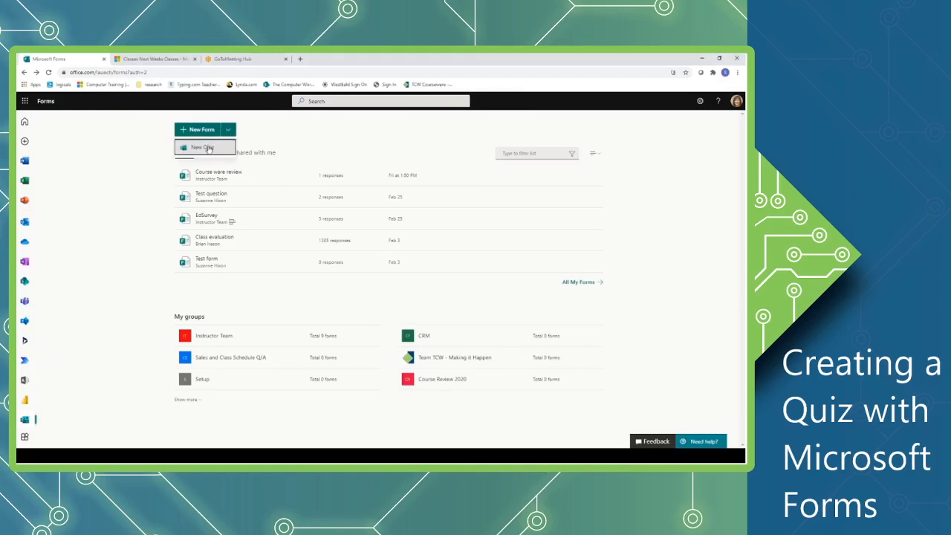
click(202, 147)
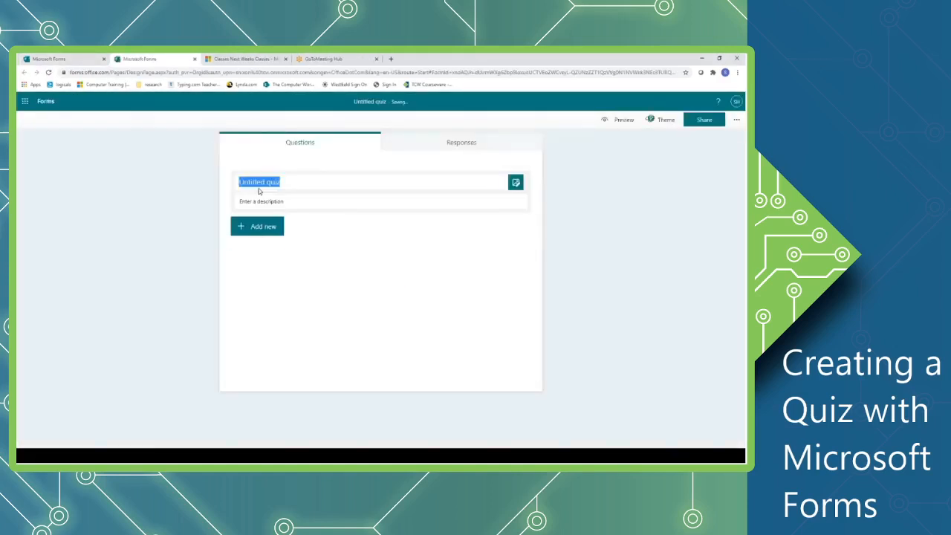
text(Qu)
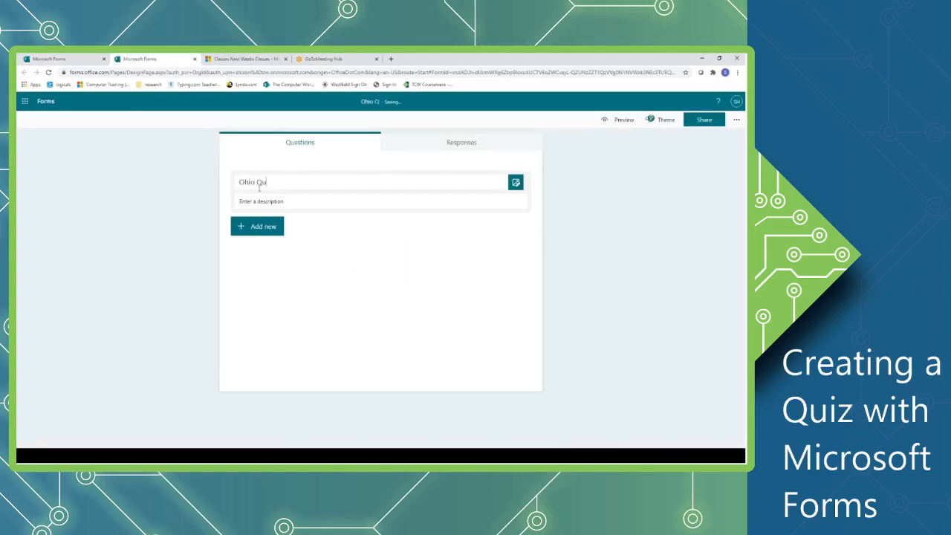
text(iz)
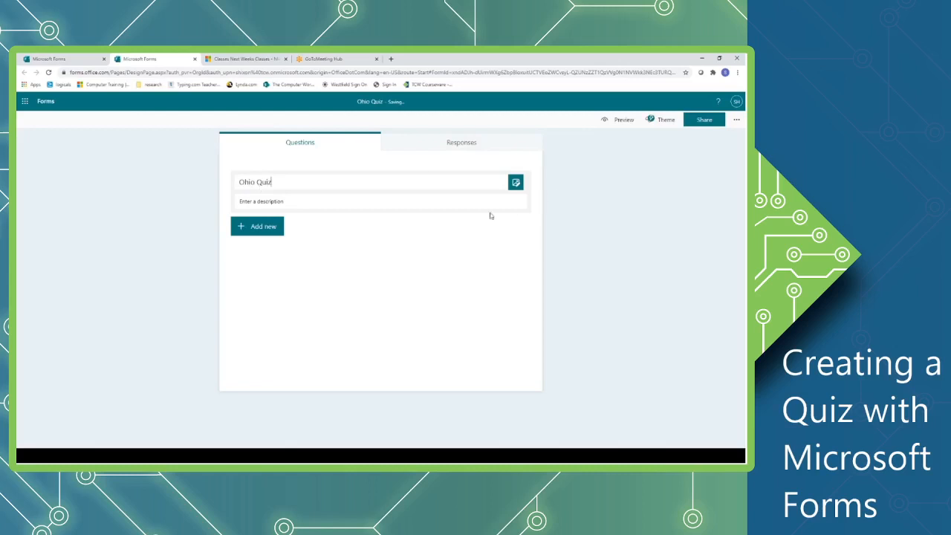
mouse_move(451, 217)
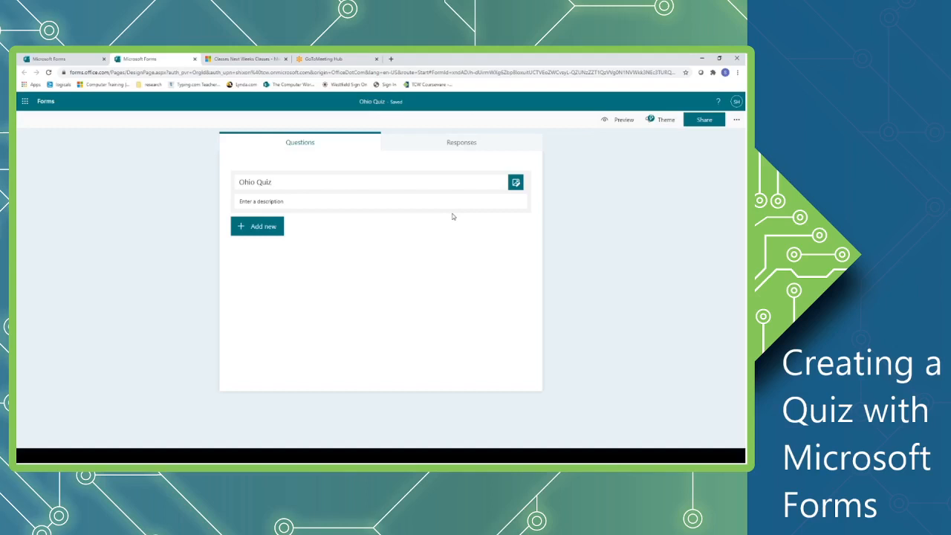
mouse_move(516, 181)
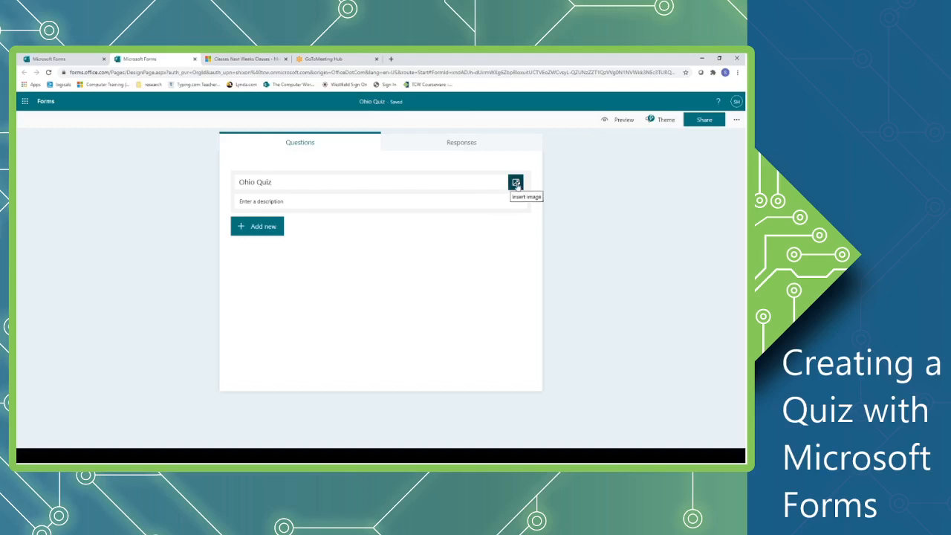
Step: Search Bing images for a cardinal and add the photo to the quiz header
click(516, 181)
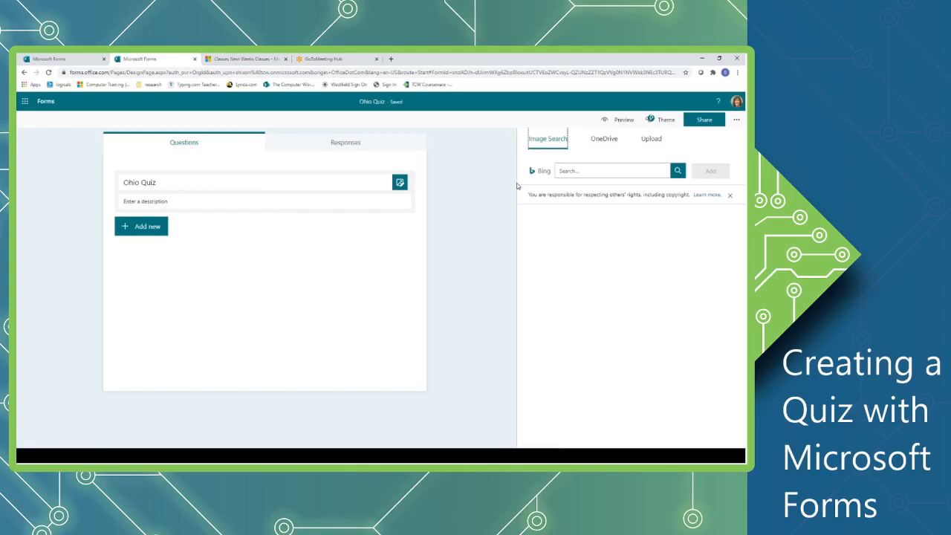
click(611, 169)
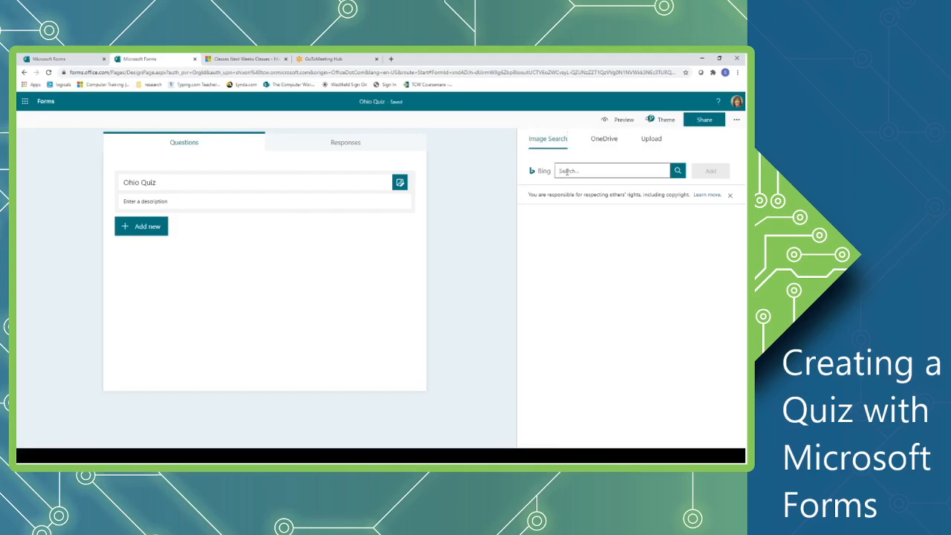
text(cat)
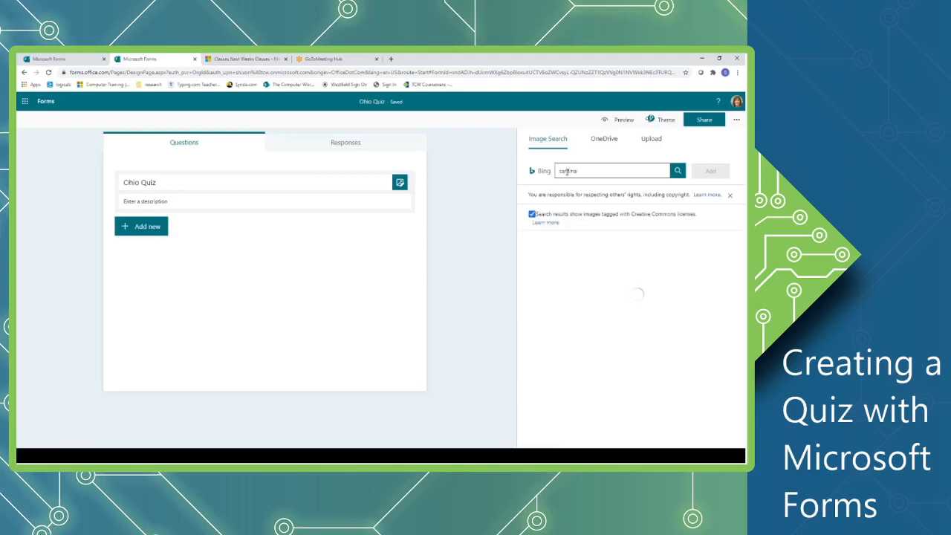
click(678, 170)
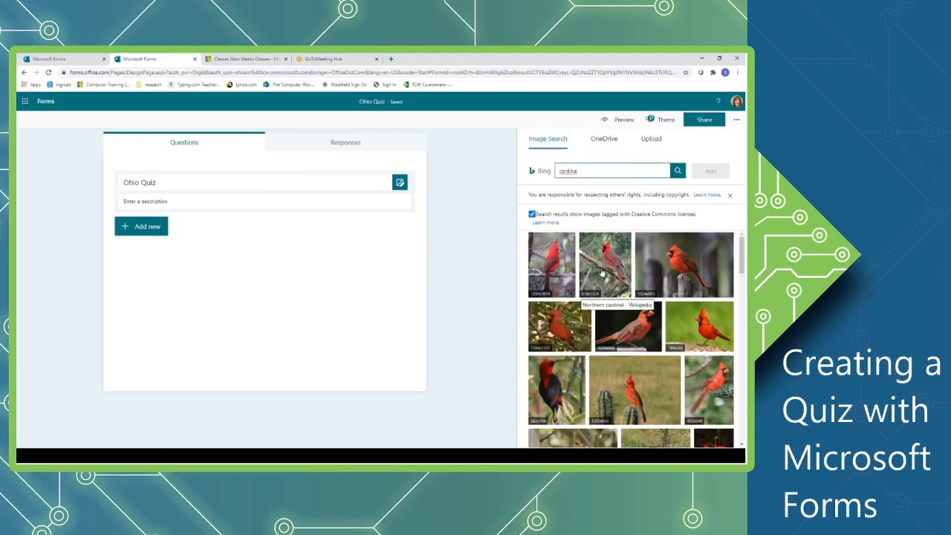
click(605, 265)
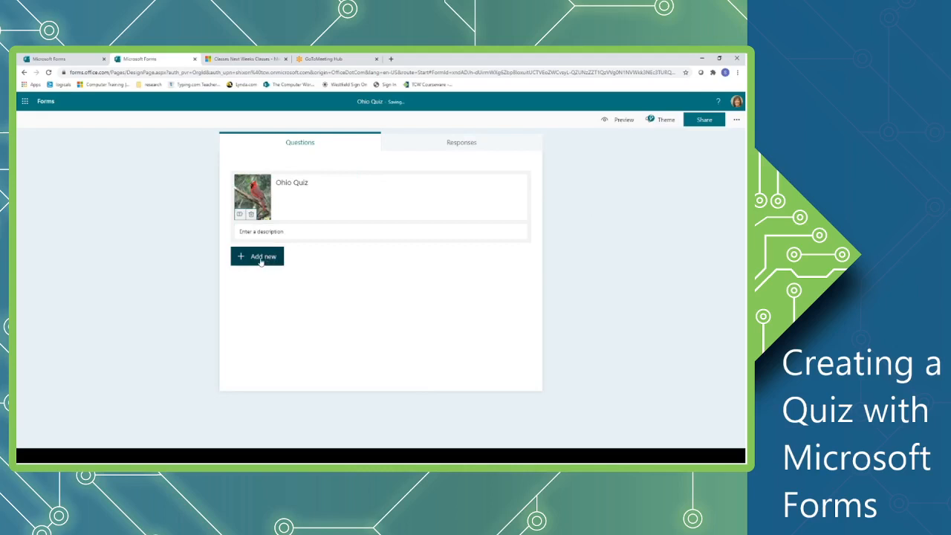
Step: Add a new Choice question beneath the header
click(256, 255)
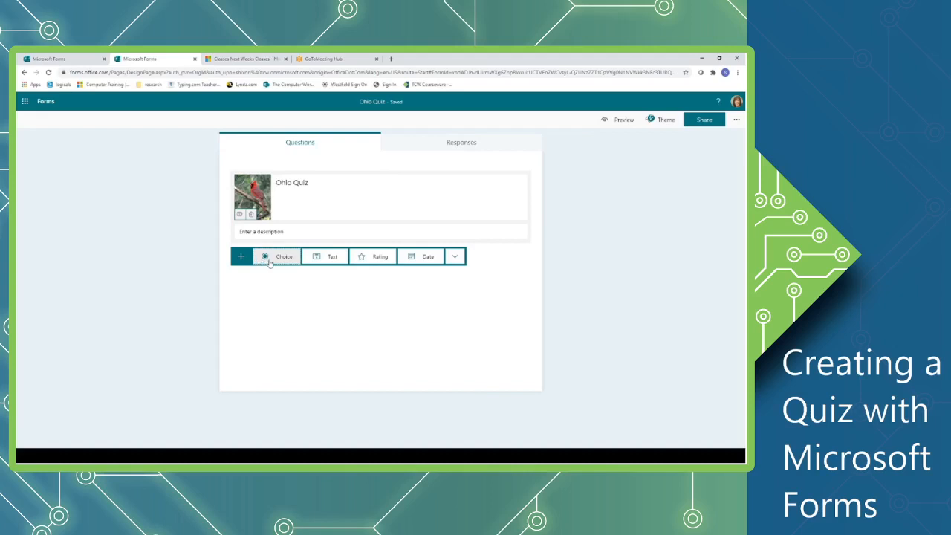
mouse_move(284, 267)
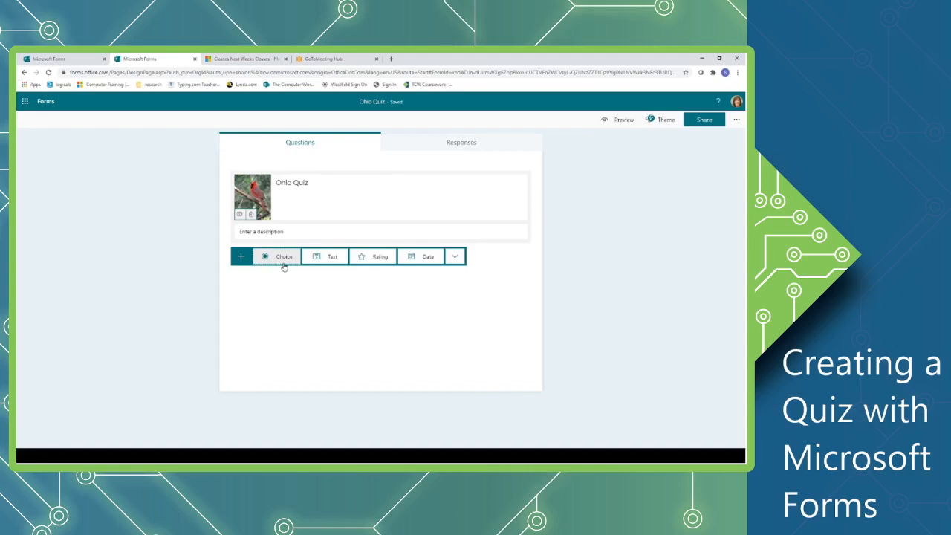
click(278, 256)
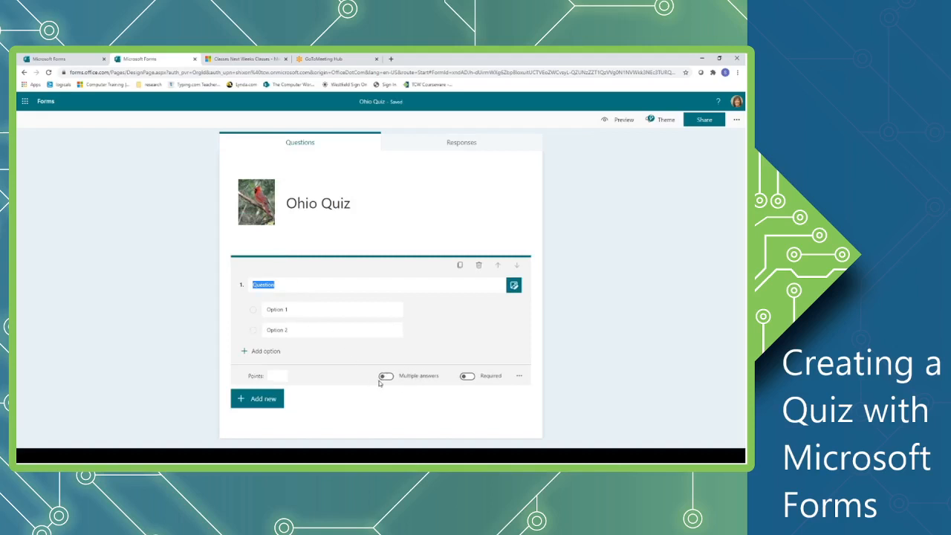
mouse_move(404, 383)
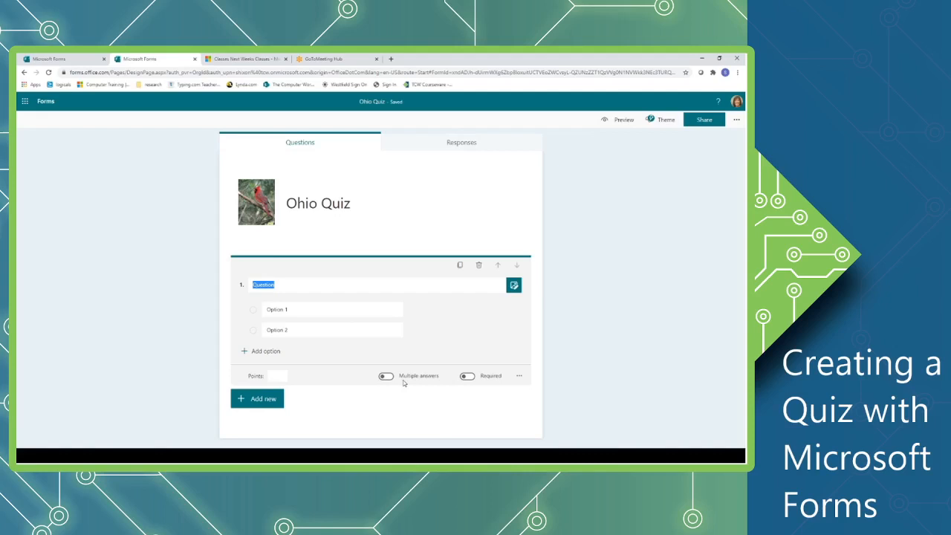
Step: Enter 'What is the capital of Ohio' with options Cleveland and Columbus
text(What)
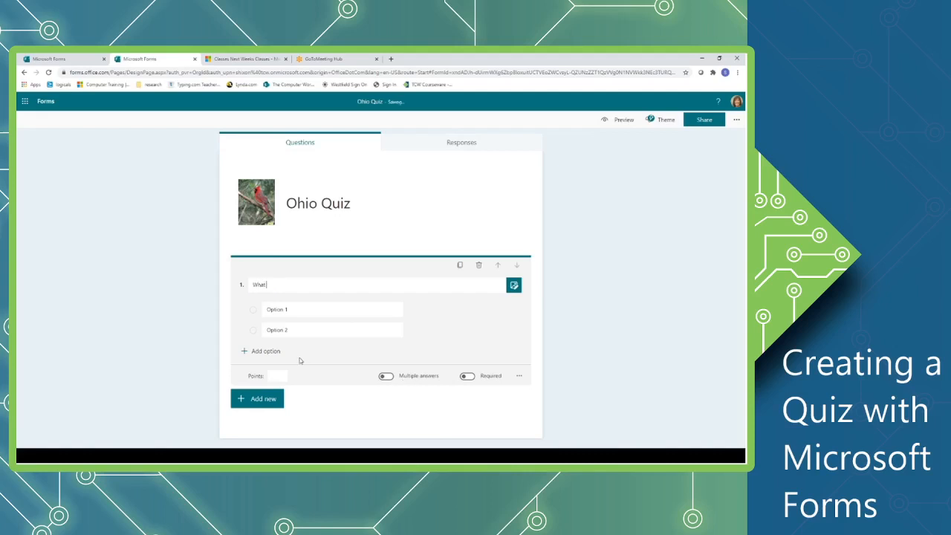
text(is the capital of O)
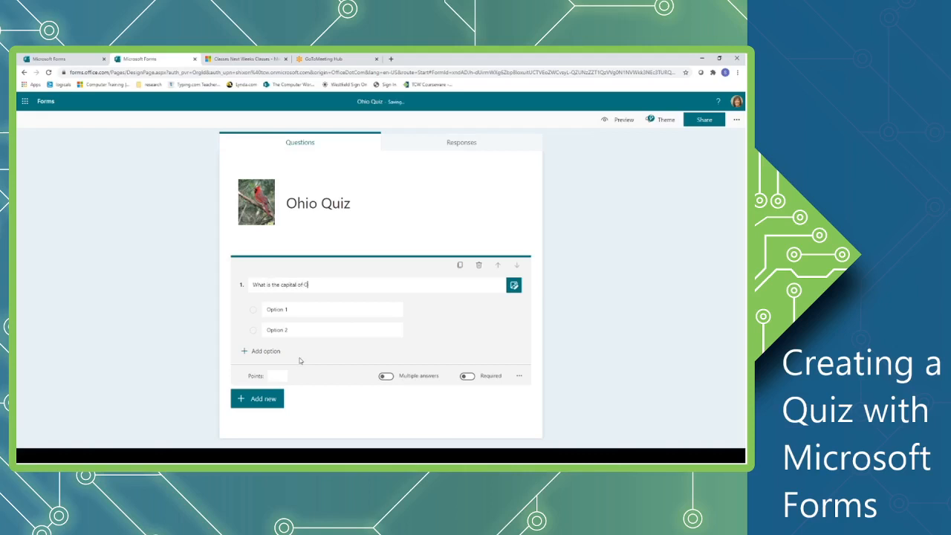
text(hio)
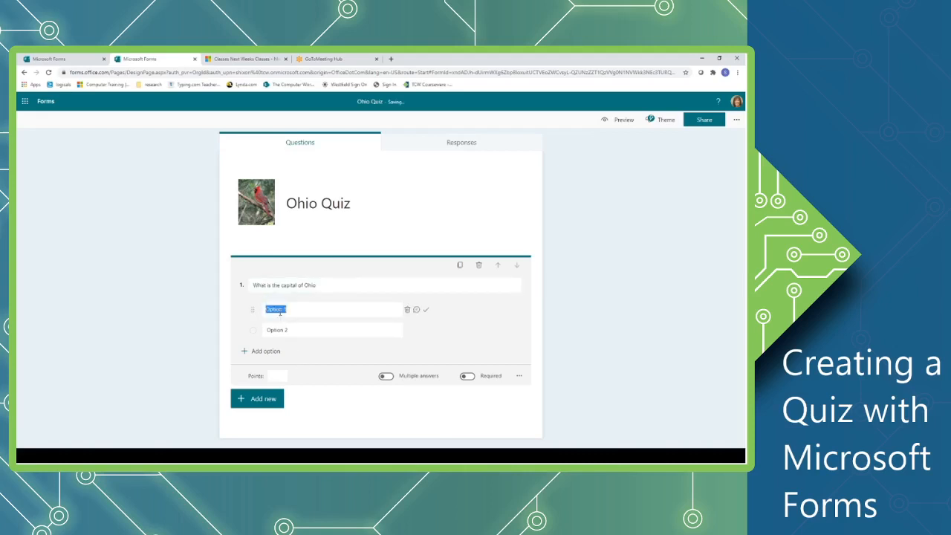
text(Cleveland)
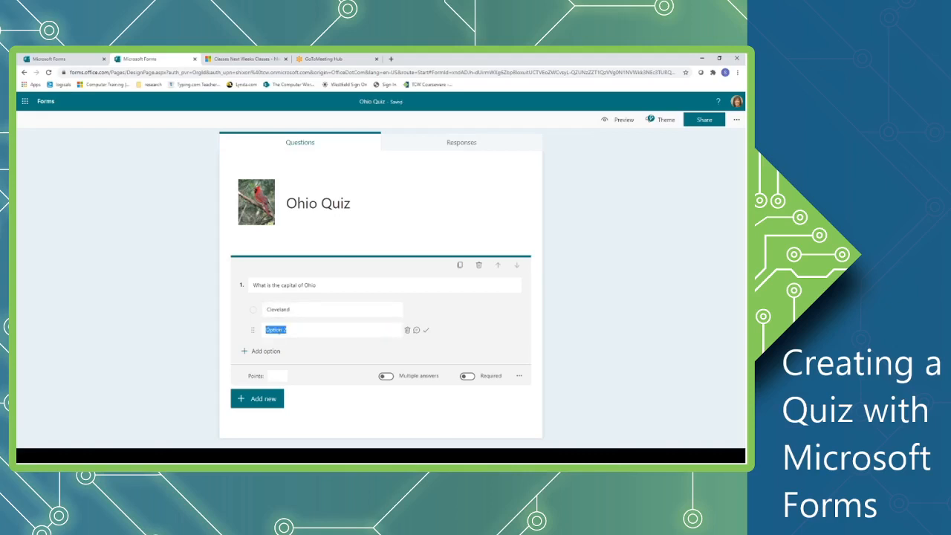
text(Columbus)
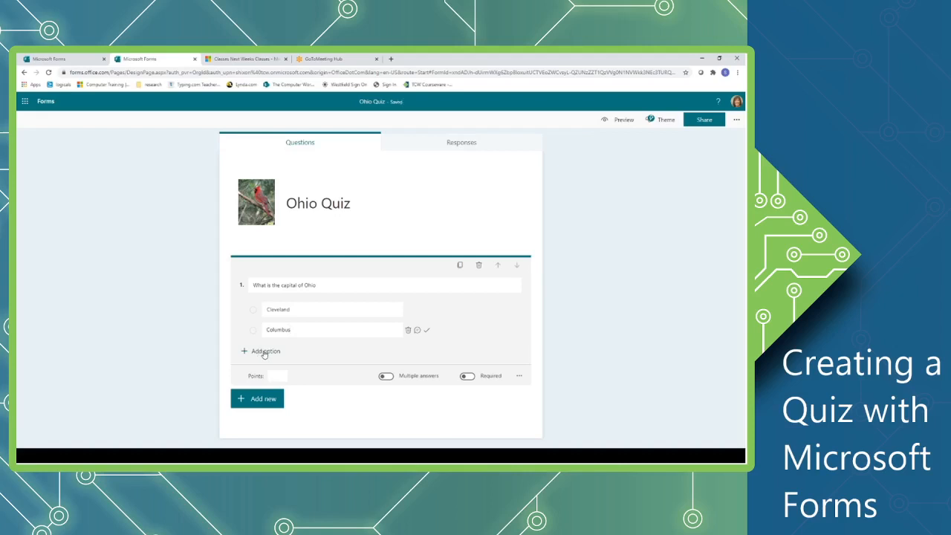
Step: Add Wilmington and Circleville as options, then delete Circleville, leaving three choices
click(260, 351)
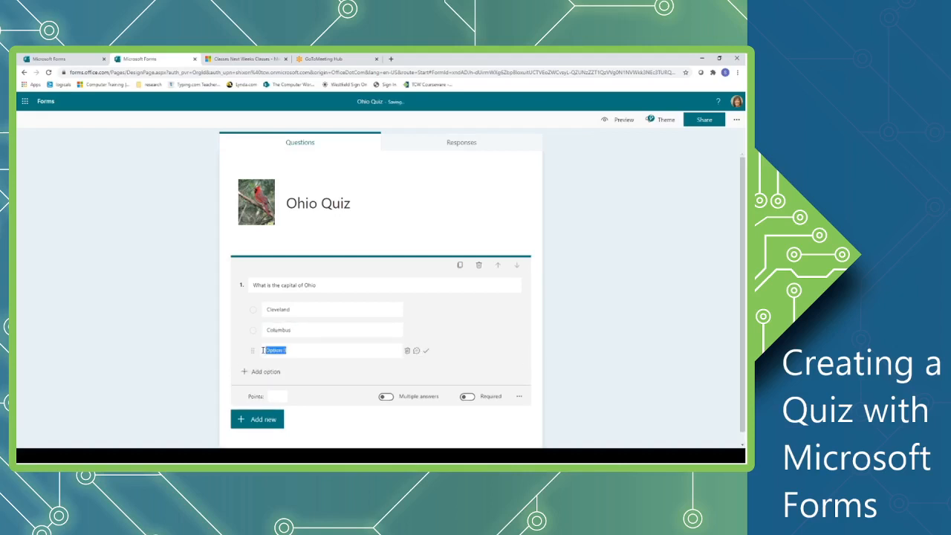
text(Wilmingont)
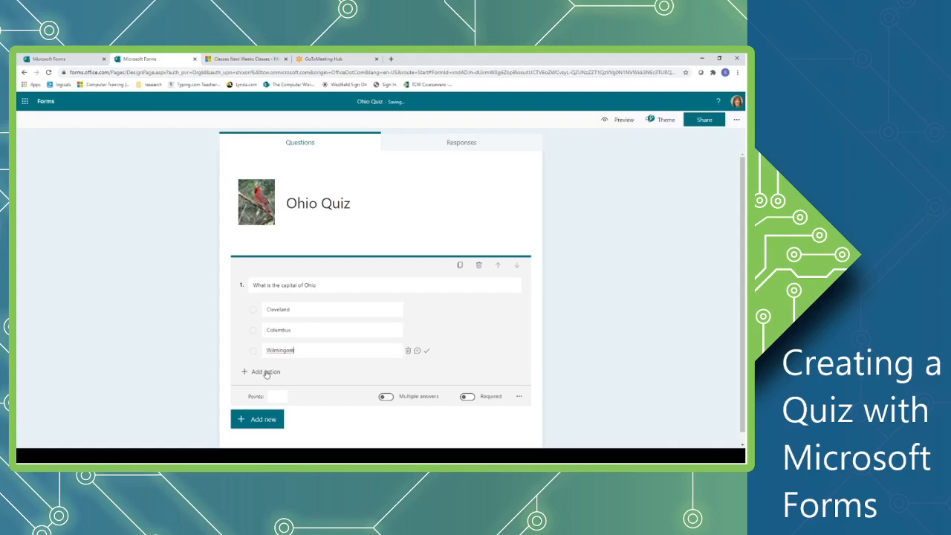
click(264, 371)
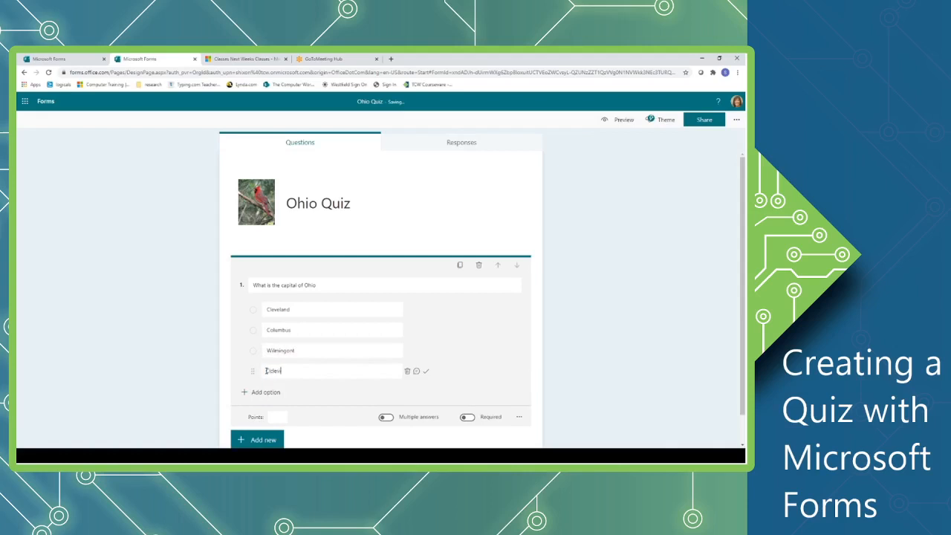
text(Circleville)
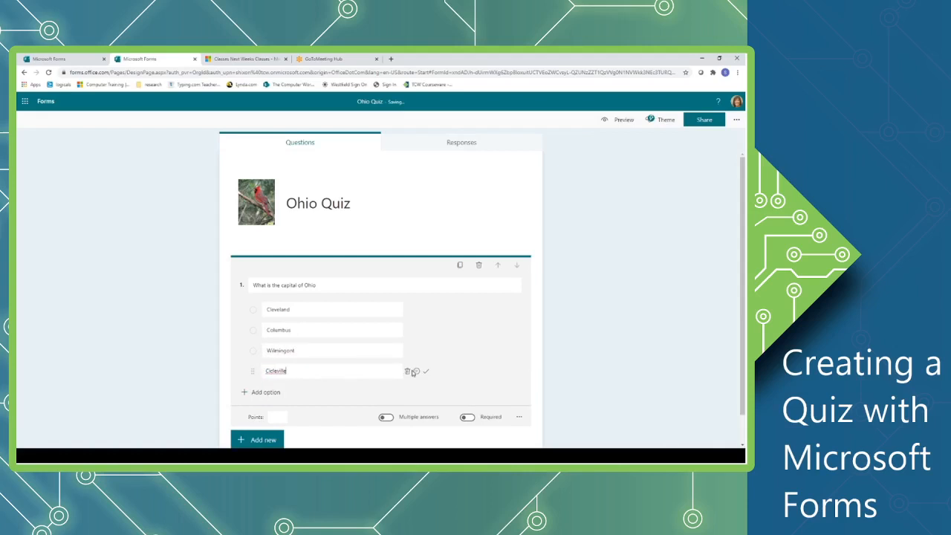
mouse_move(407, 371)
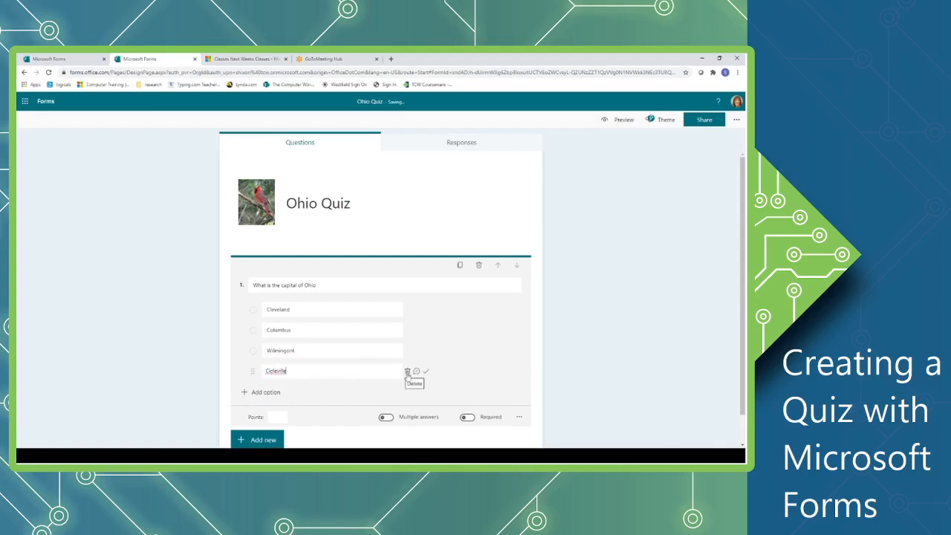
click(408, 371)
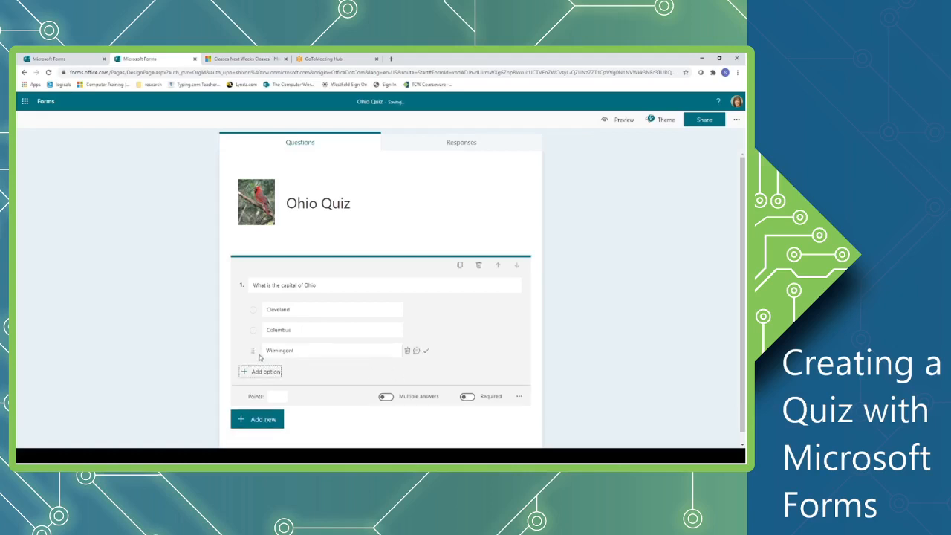
mouse_move(434, 361)
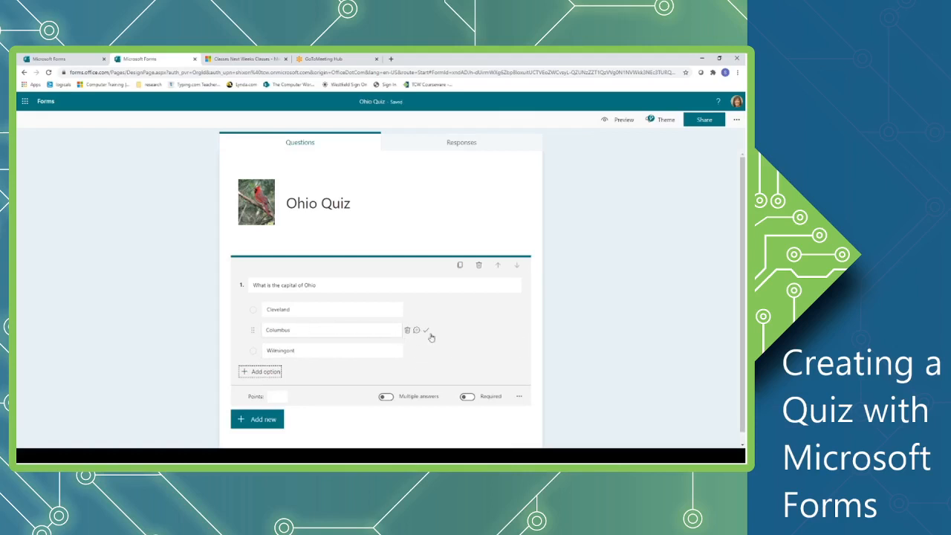
mouse_move(425, 330)
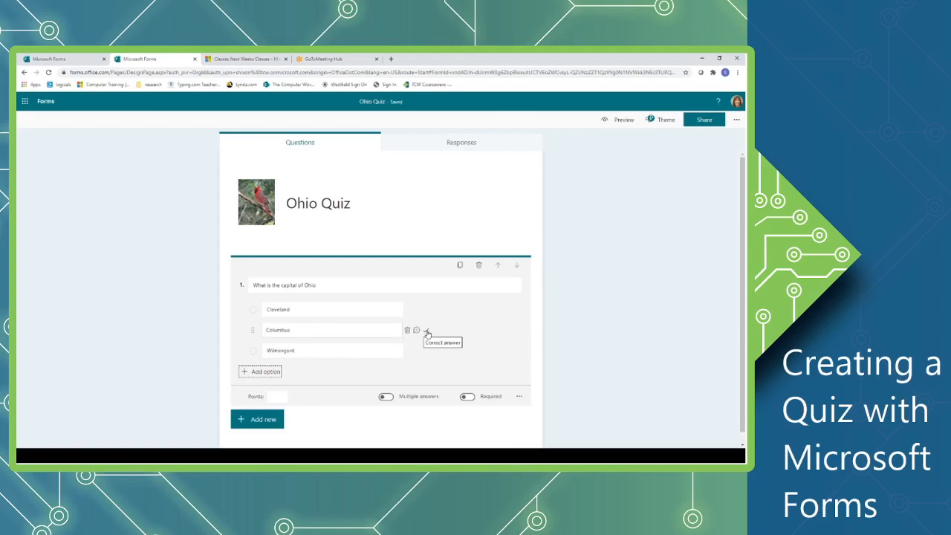
Step: Mark Columbus as the correct answer and make the question required
click(416, 330)
text(5)
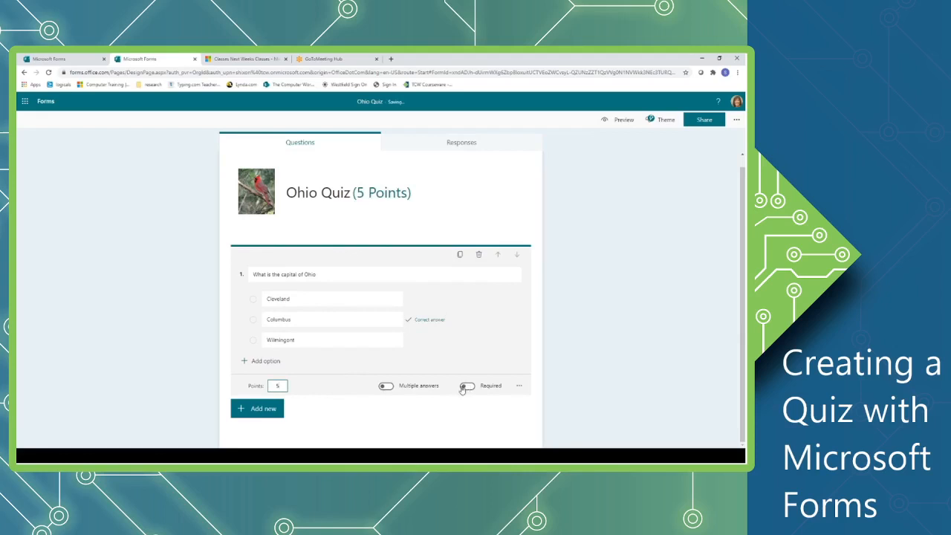
click(467, 387)
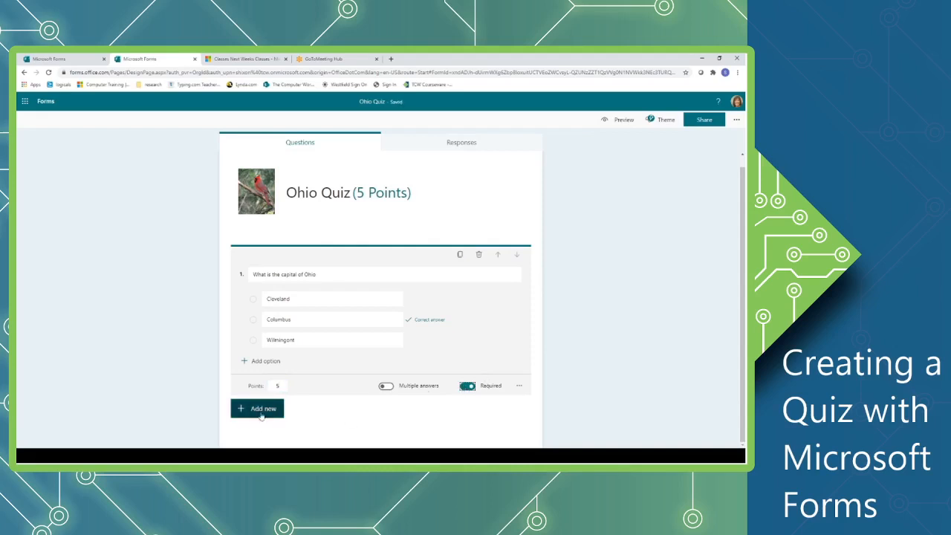
Step: Add a Text question reading 'What is the state bird?'
click(257, 407)
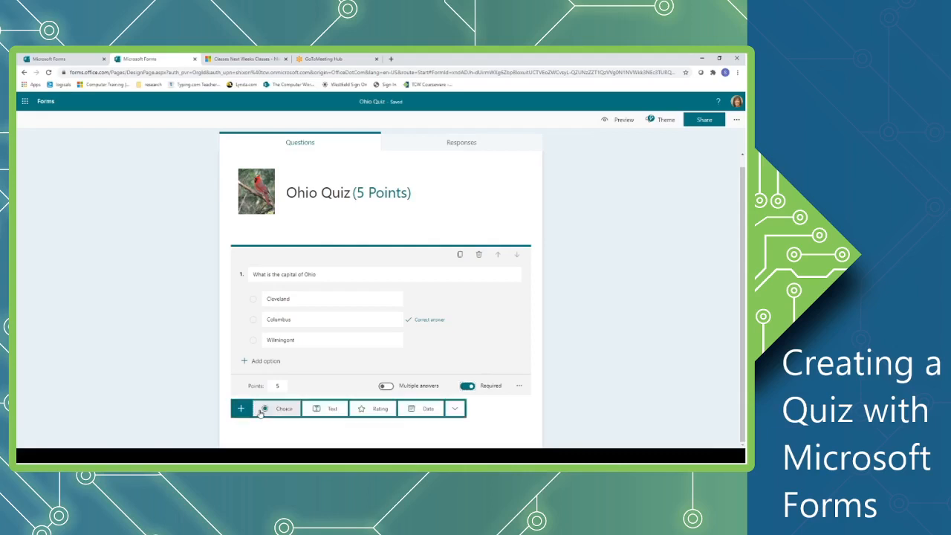
click(324, 408)
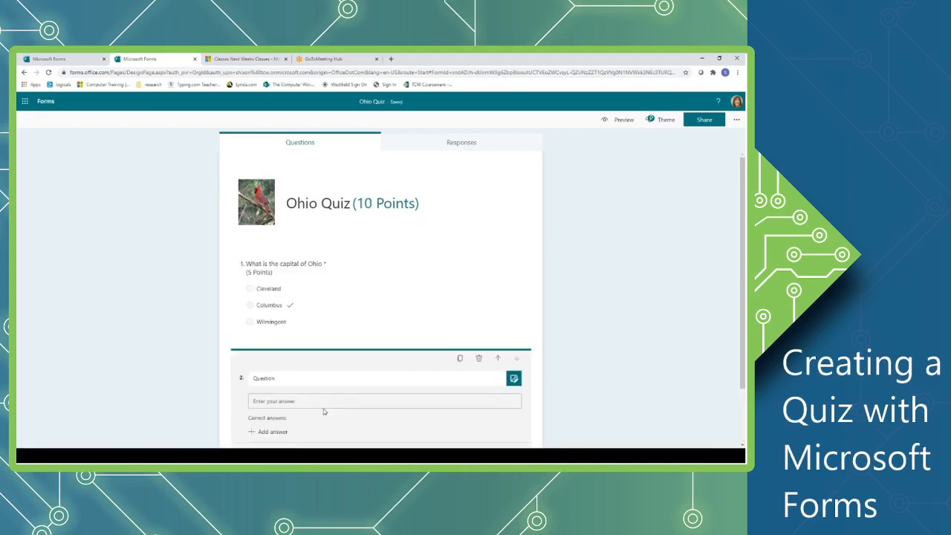
double_click(264, 379)
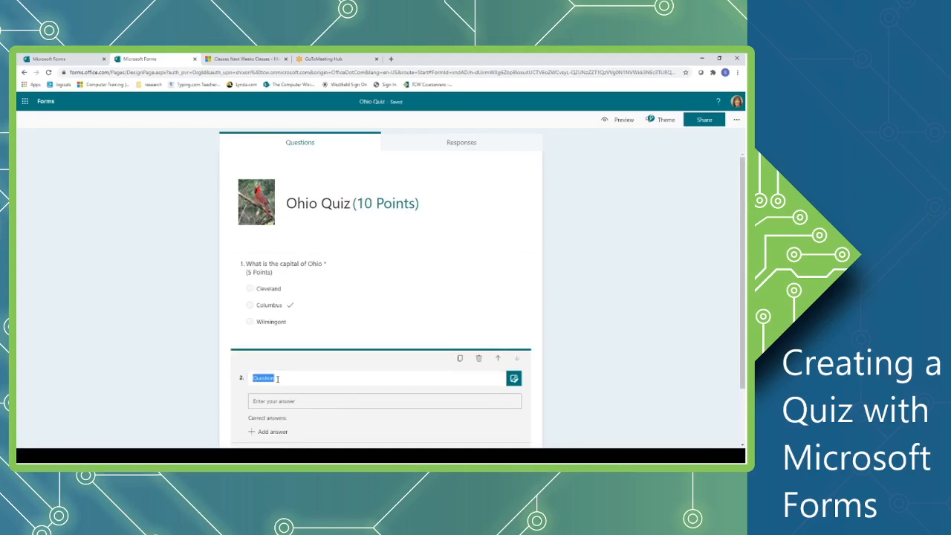
text(What is the)
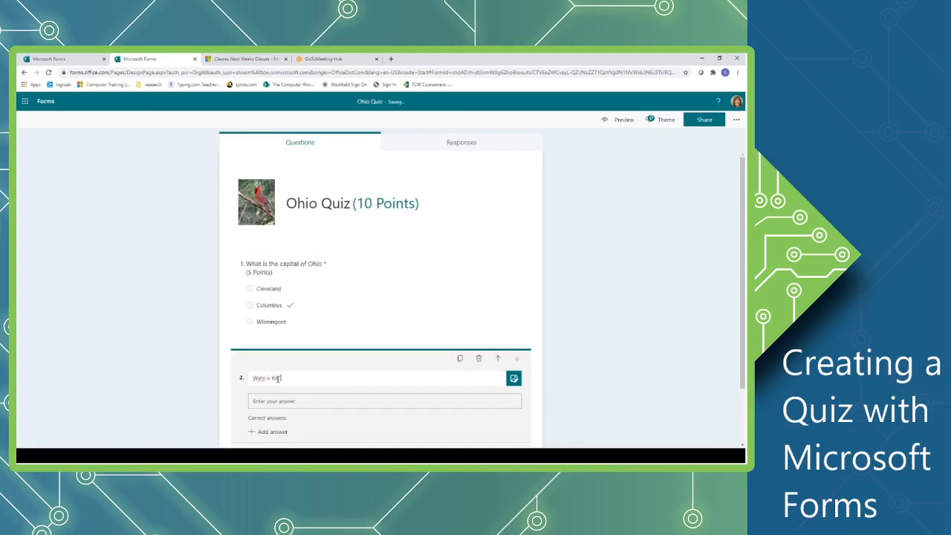
text(state)
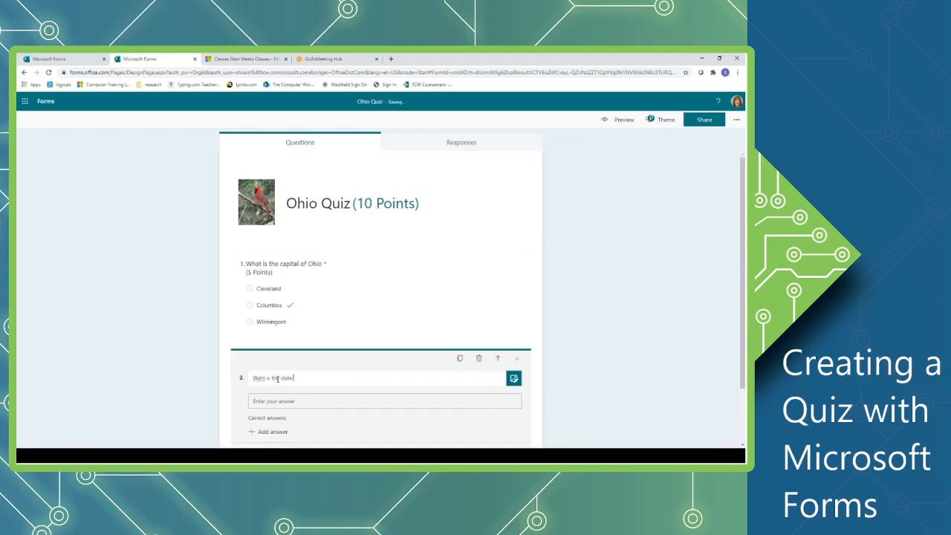
text(bird)
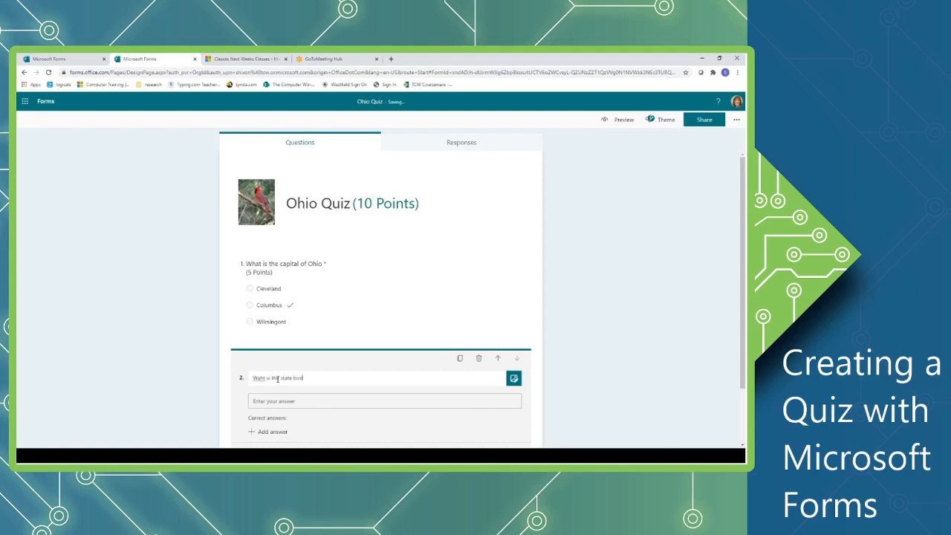
double_click(259, 379)
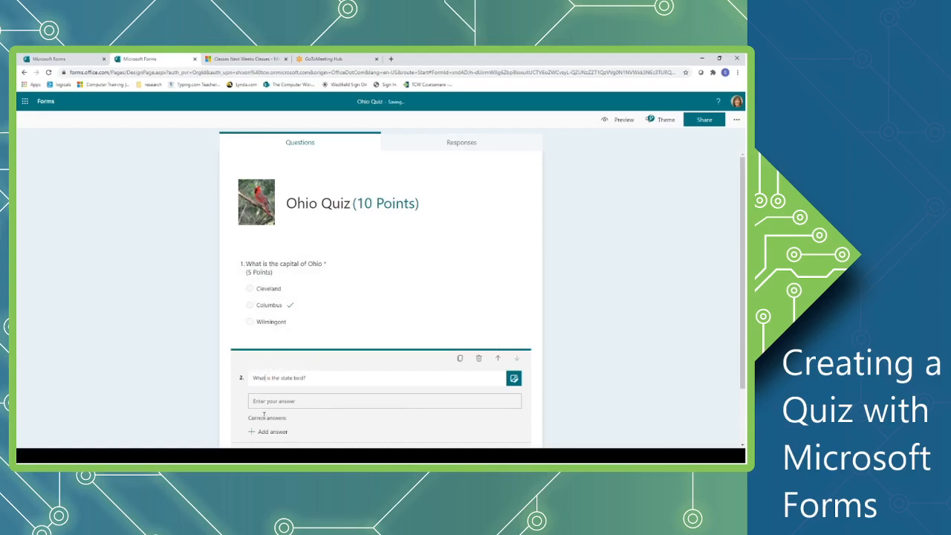
Step: Add 'Cardinal' as the correct answer for the state bird question
scroll(down, 3)
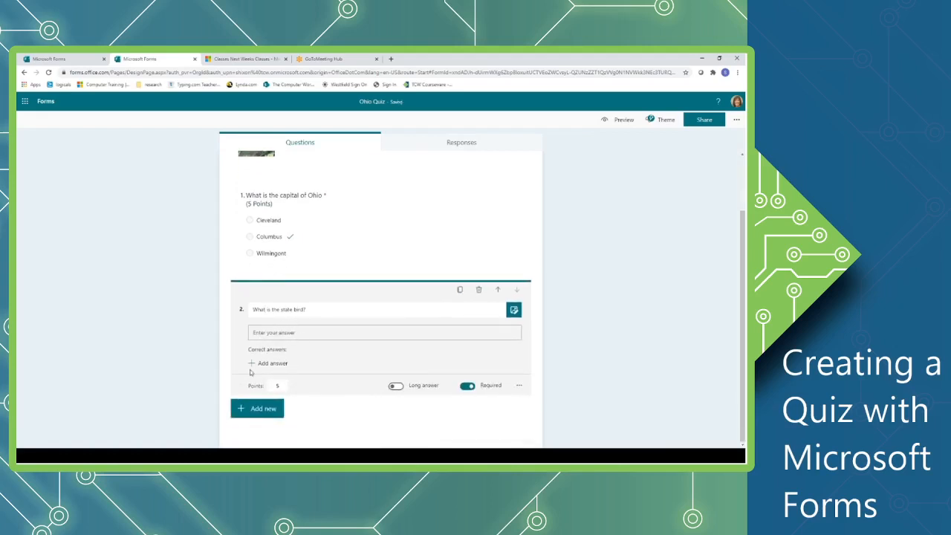
click(269, 363)
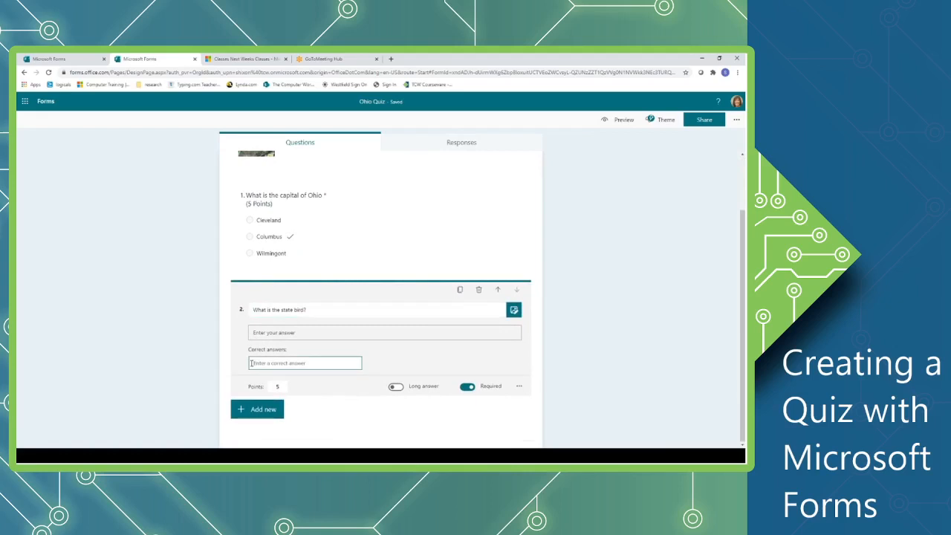
text(Cardinal)
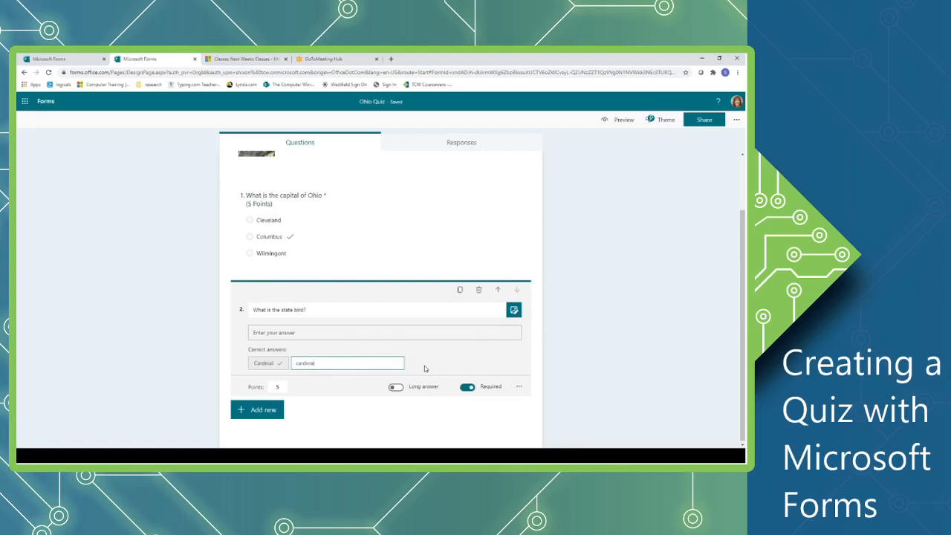
mouse_move(310, 413)
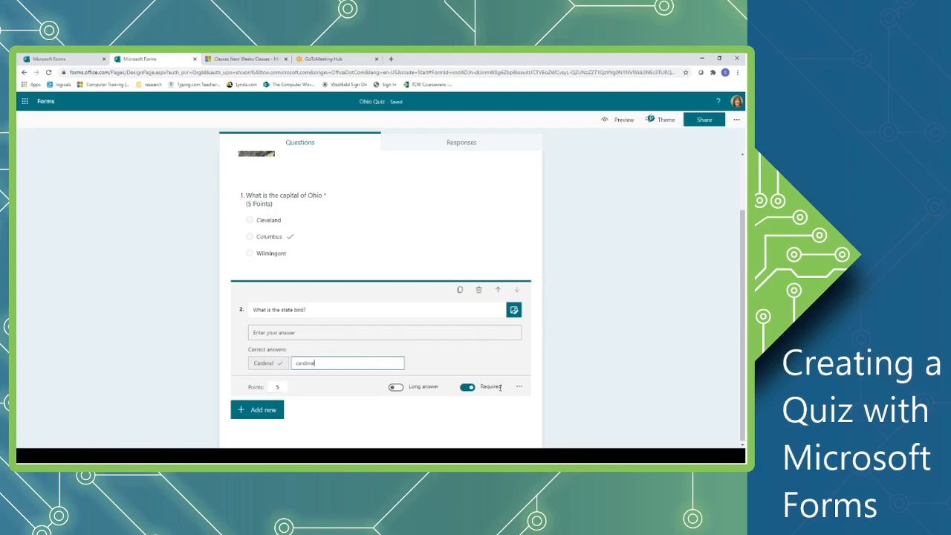
mouse_move(498, 399)
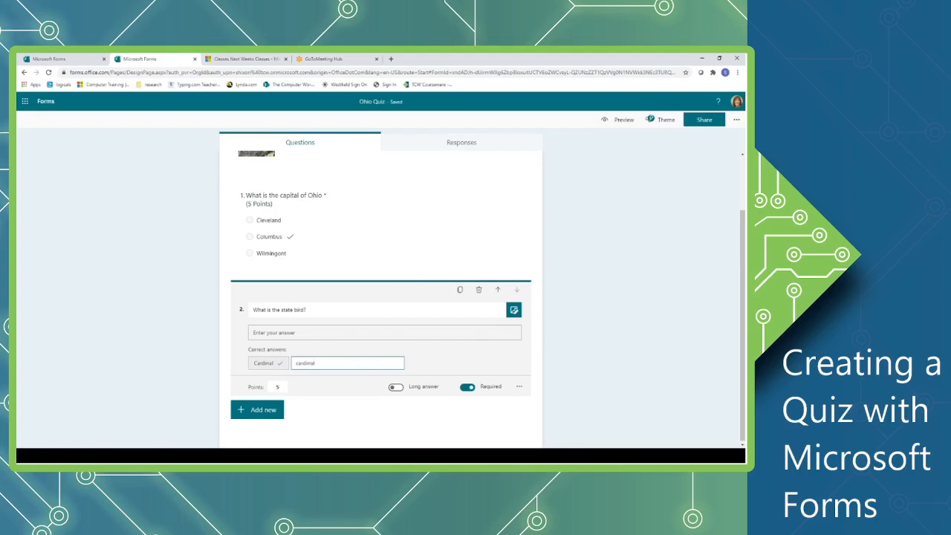
Step: Add a Date question asking 'What is today's date'
click(256, 411)
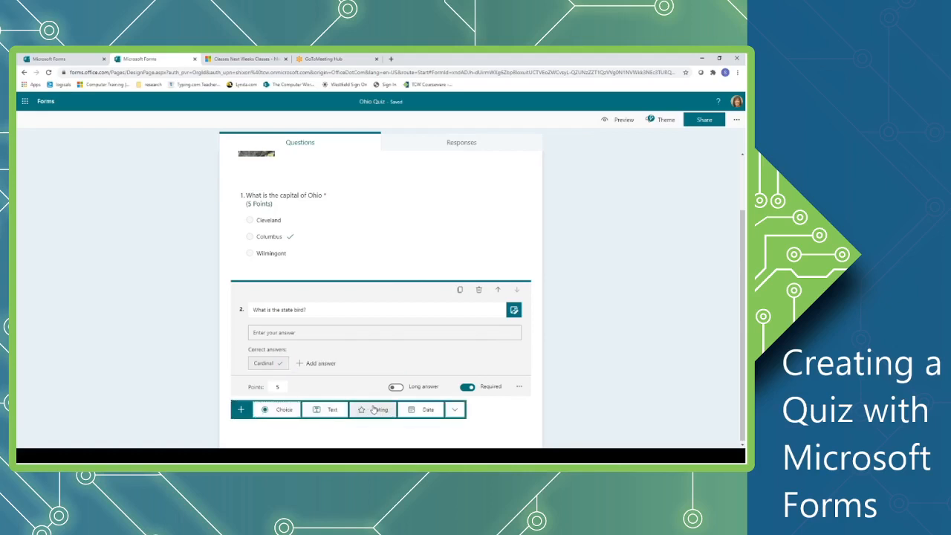
click(421, 410)
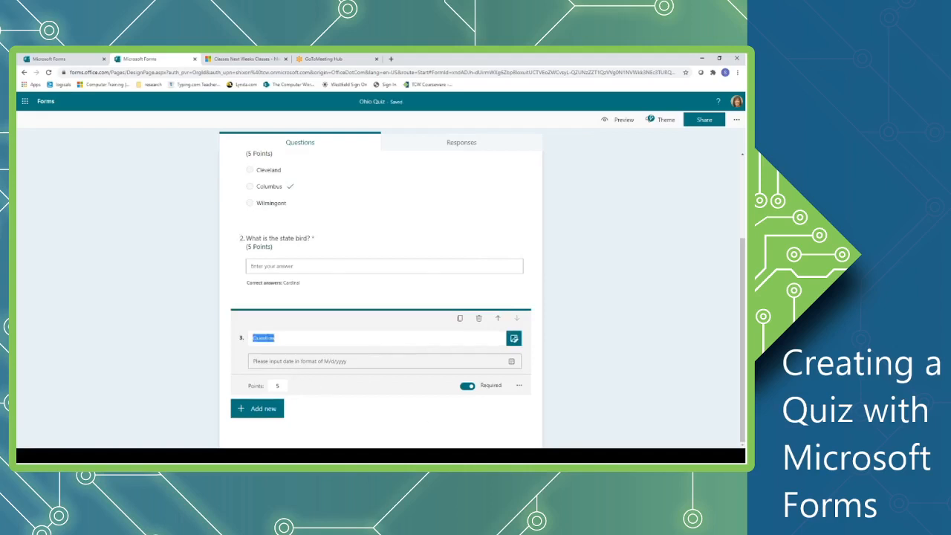
text(What is today's date)
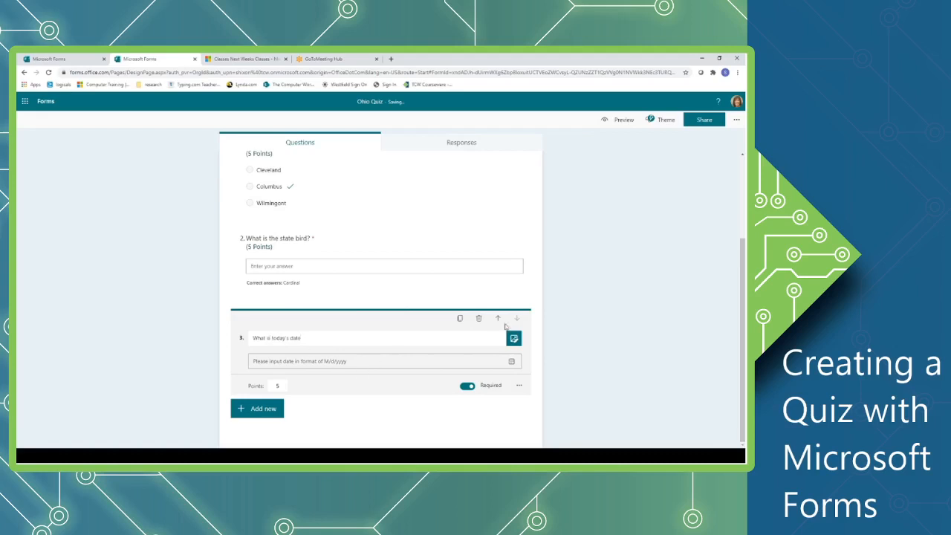
mouse_move(498, 318)
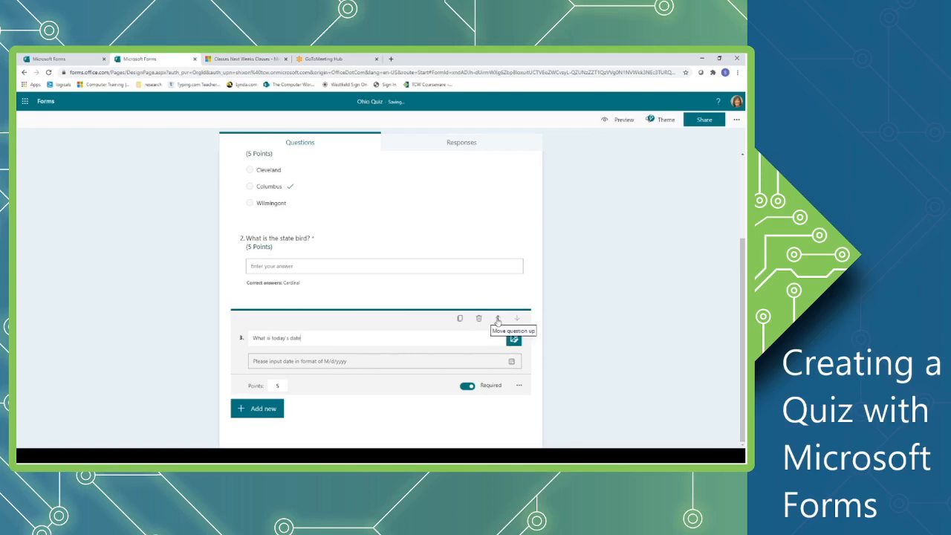
Step: Move the date question to the top and clear its points so the quiz totals 10
click(498, 318)
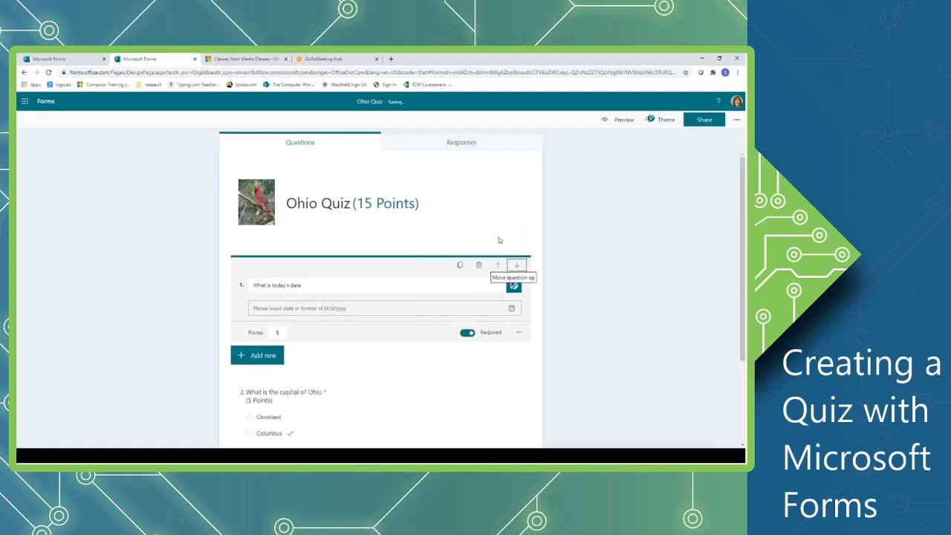
mouse_move(517, 264)
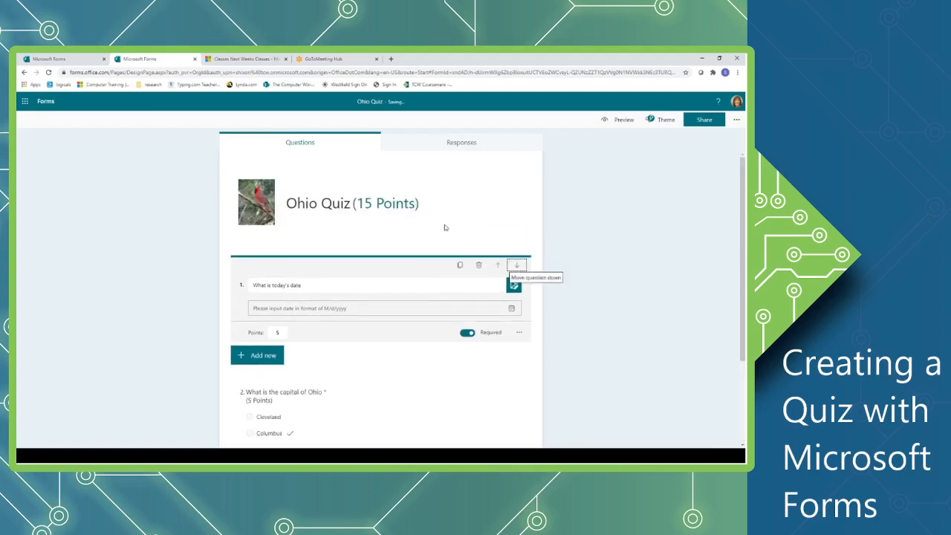
mouse_move(395, 383)
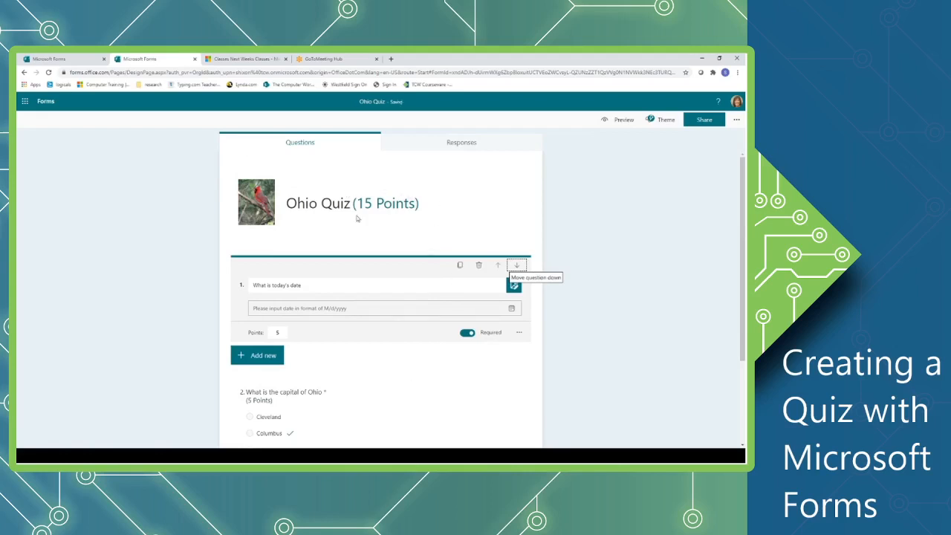
mouse_move(428, 232)
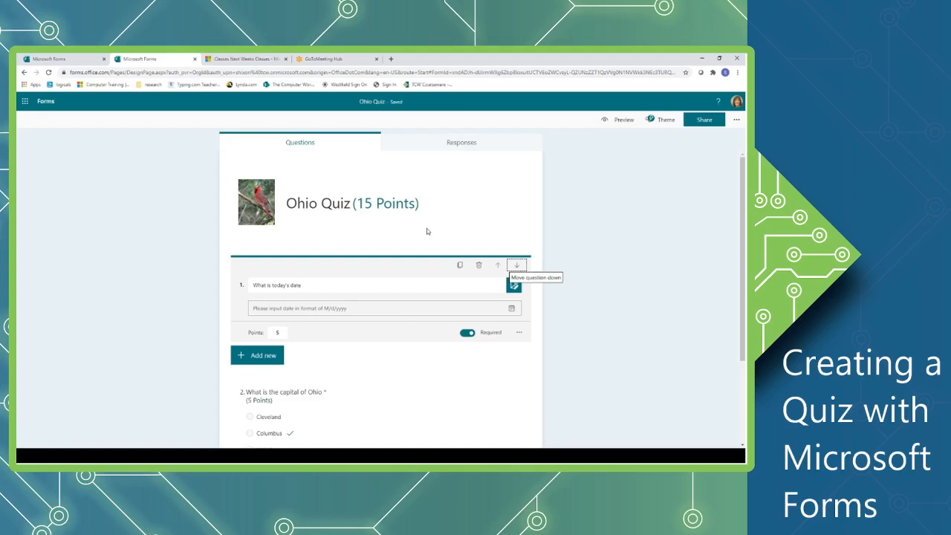
mouse_move(257, 356)
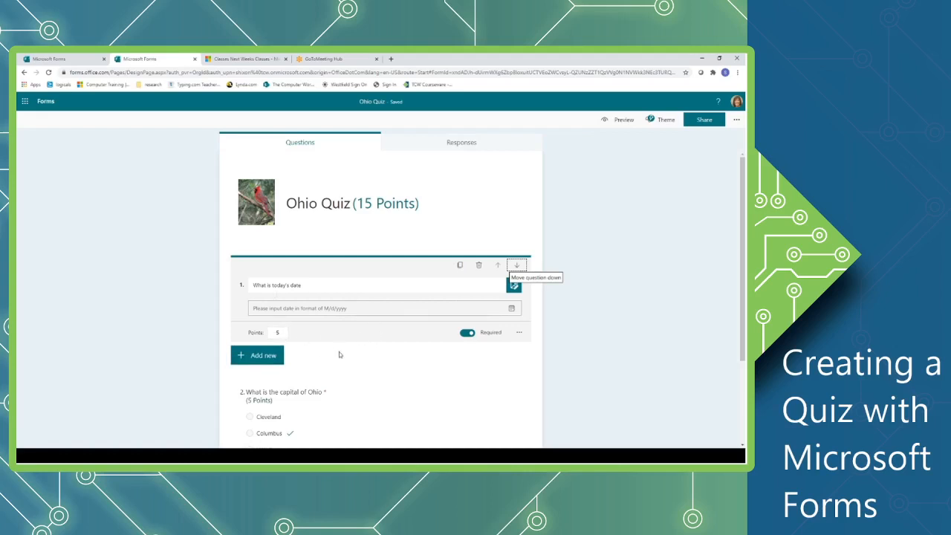
mouse_move(364, 374)
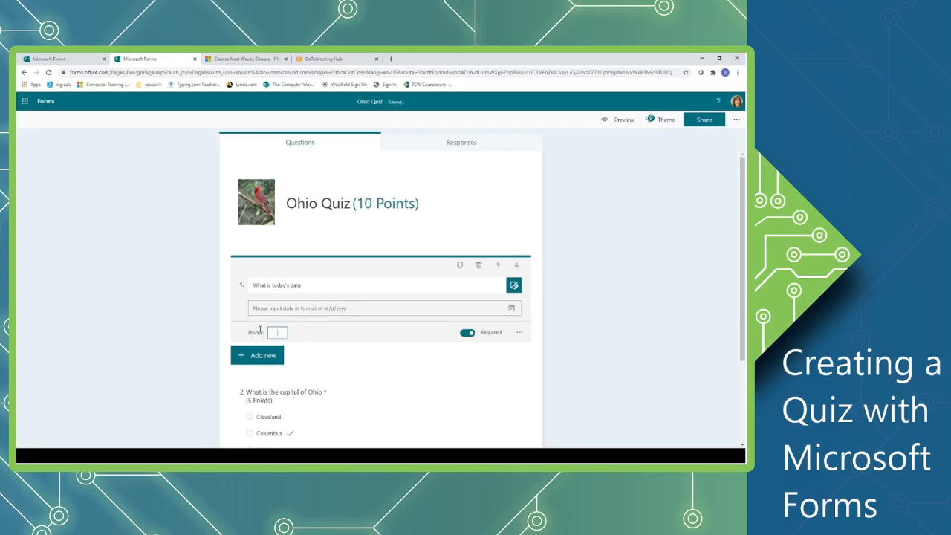
mouse_move(413, 364)
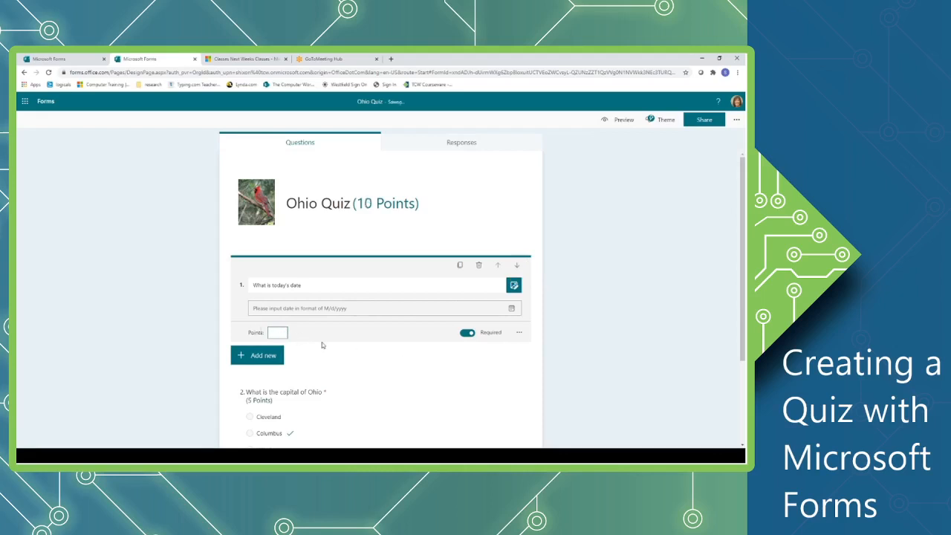
mouse_move(419, 229)
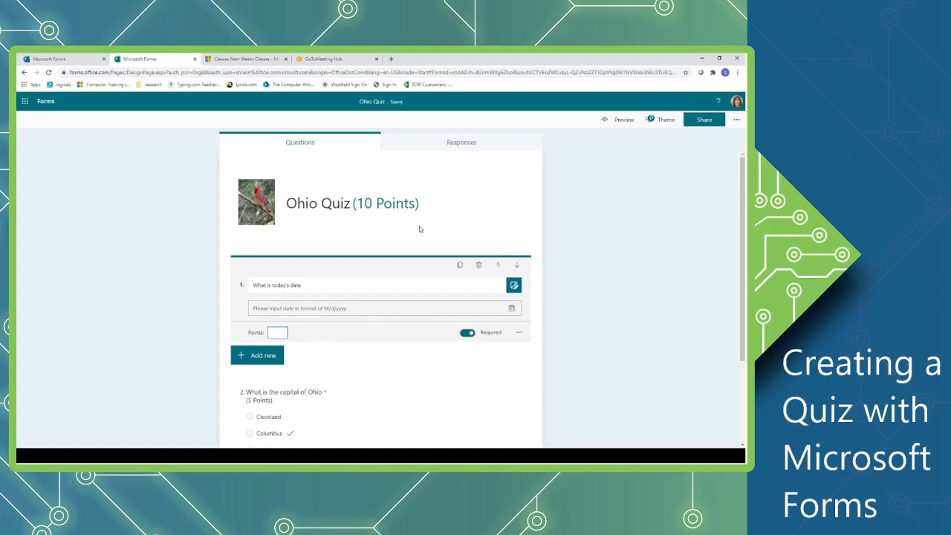
scroll(down, 3)
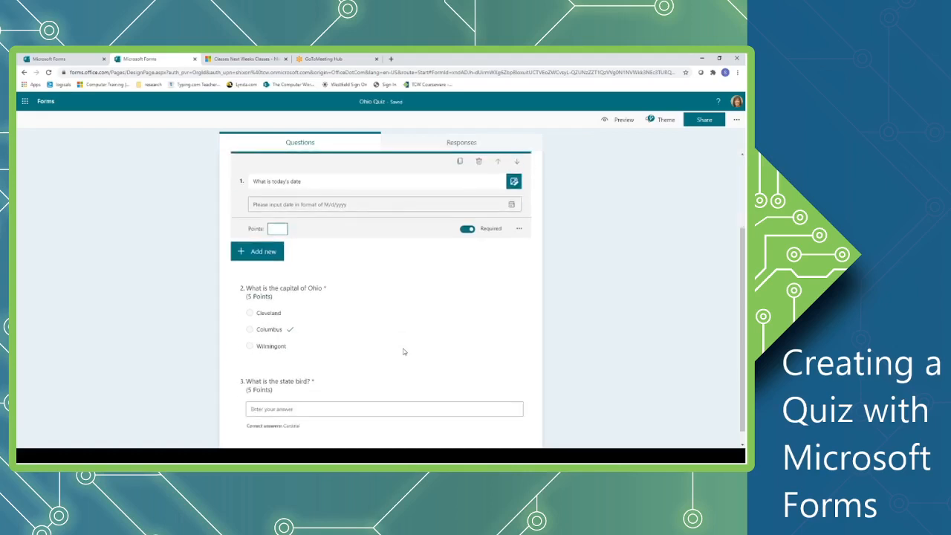
scroll(up, 3)
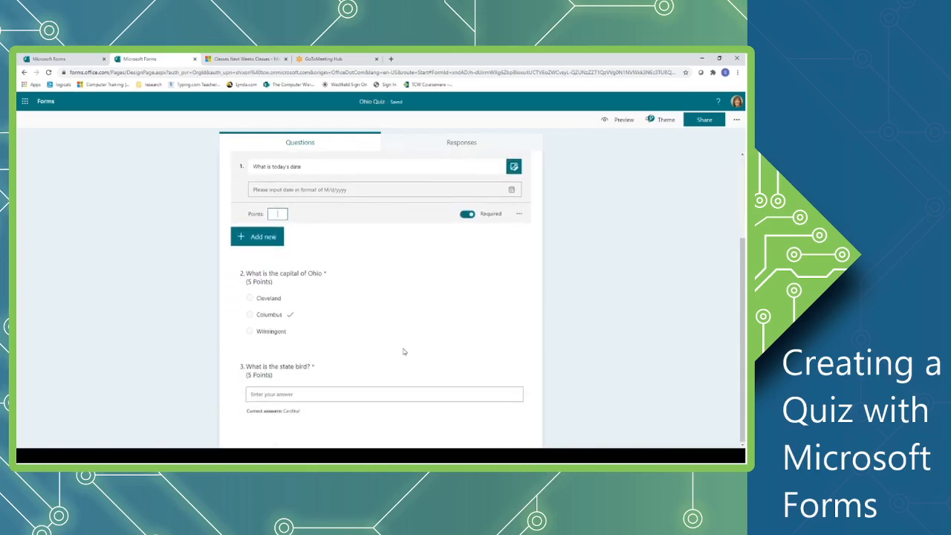
mouse_move(422, 356)
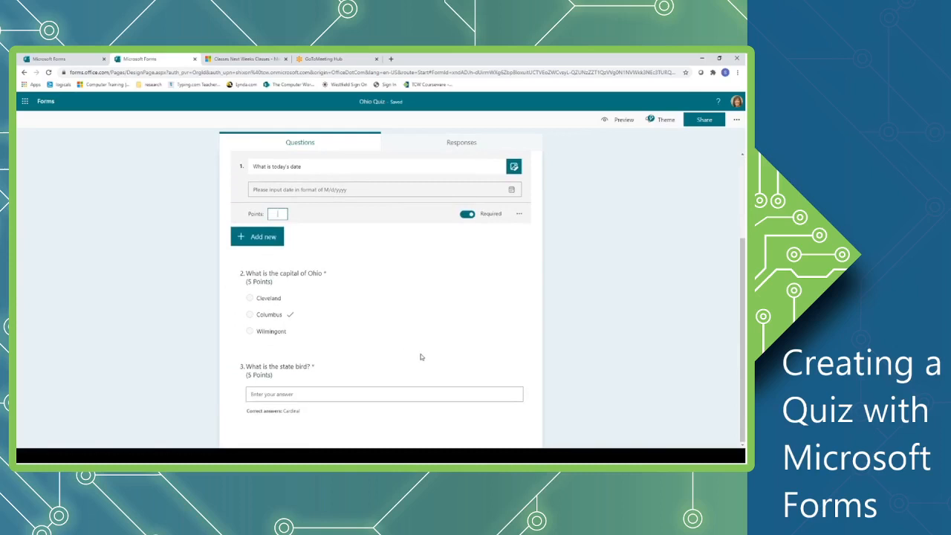
scroll(up, 3)
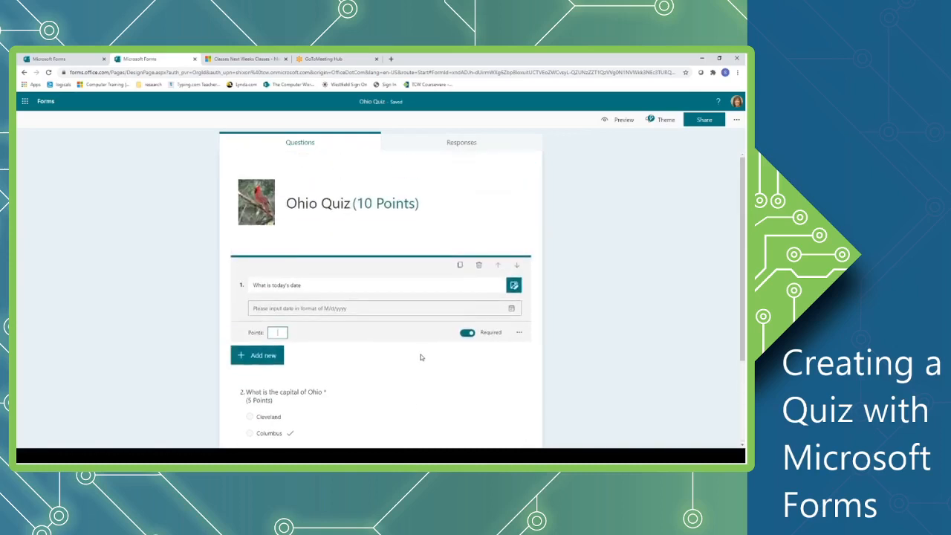
mouse_move(618, 119)
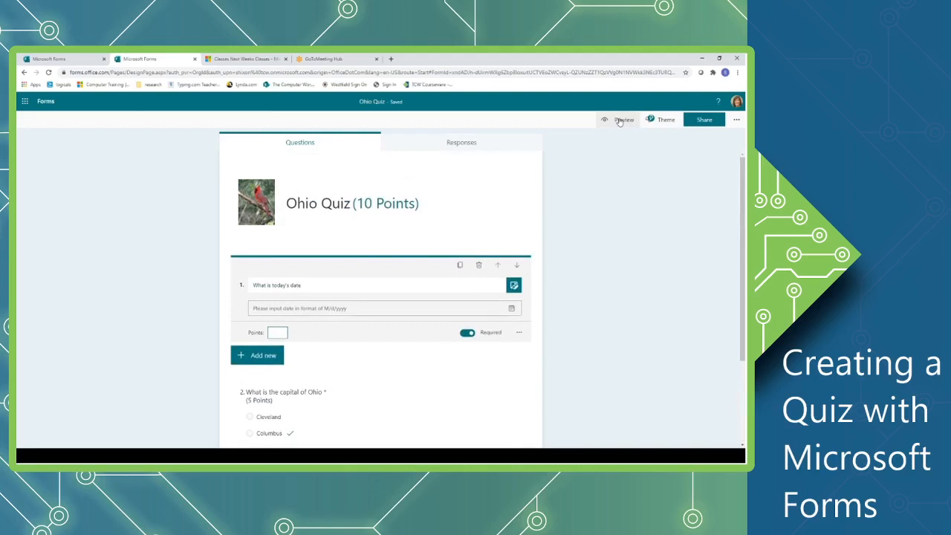
Step: Preview the quiz, answering today's date, Columbus and 'cardinal'
click(625, 119)
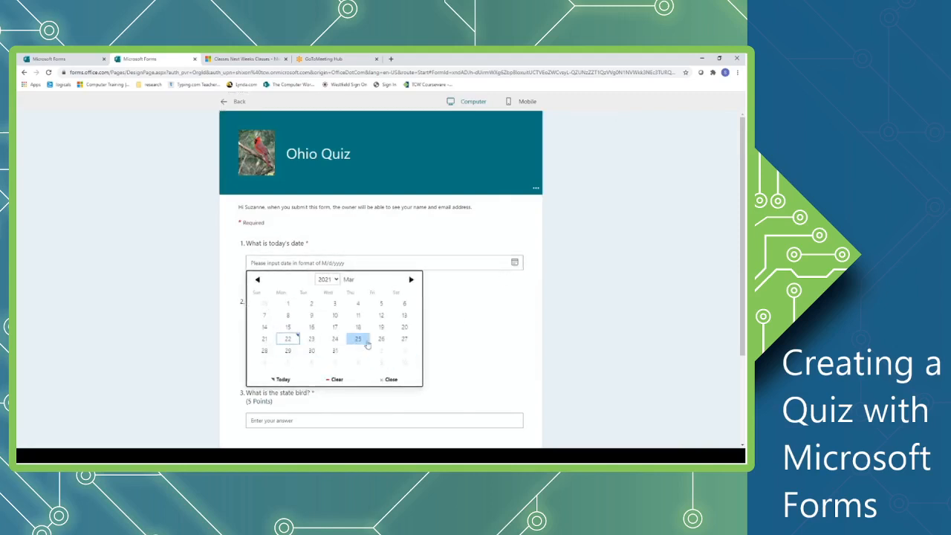
click(288, 339)
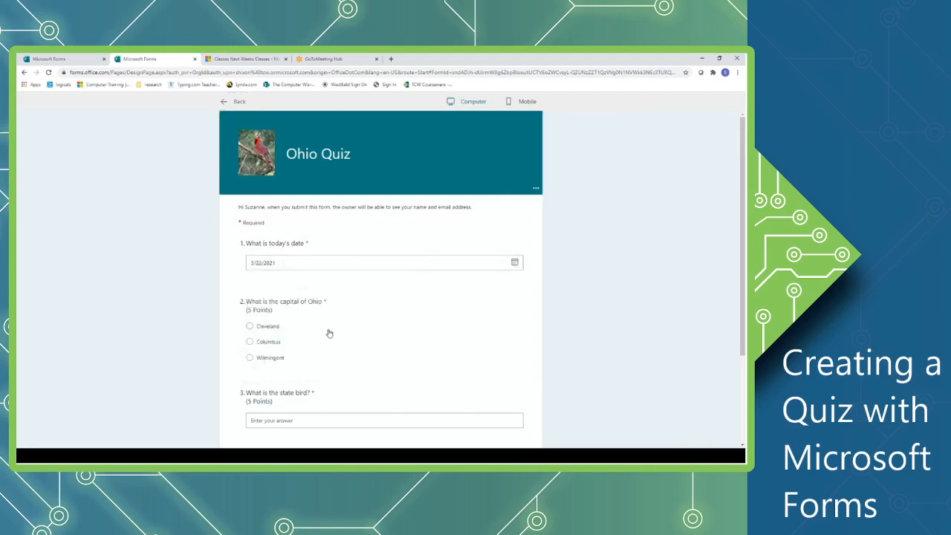
click(250, 340)
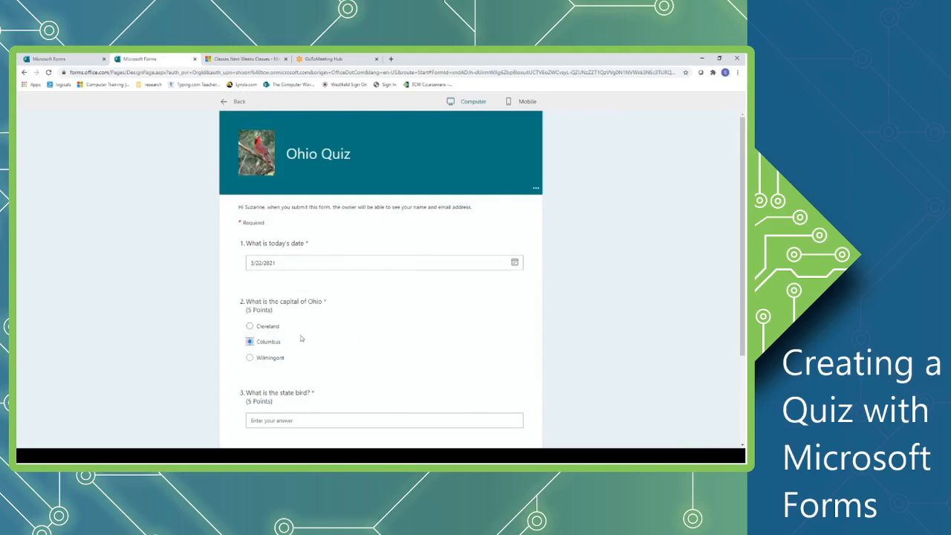
scroll(down, 3)
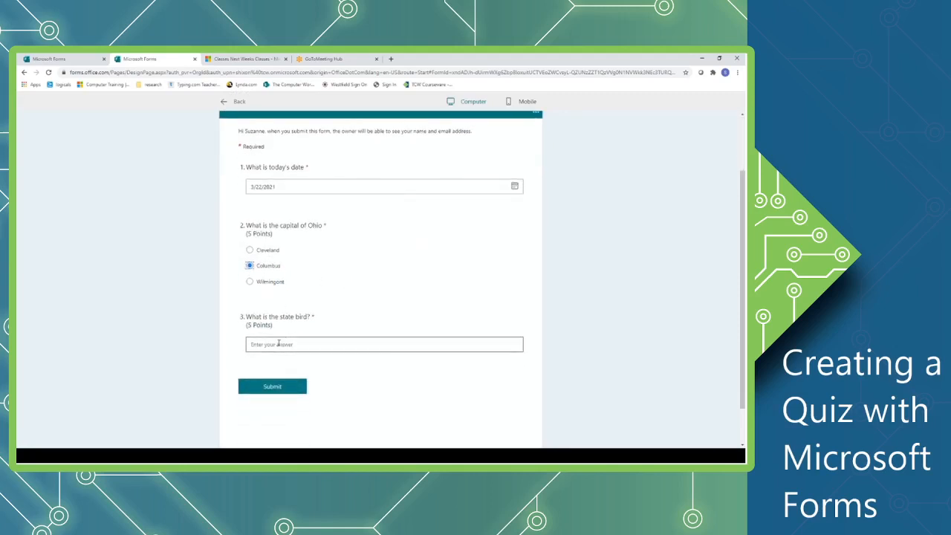
text(card)
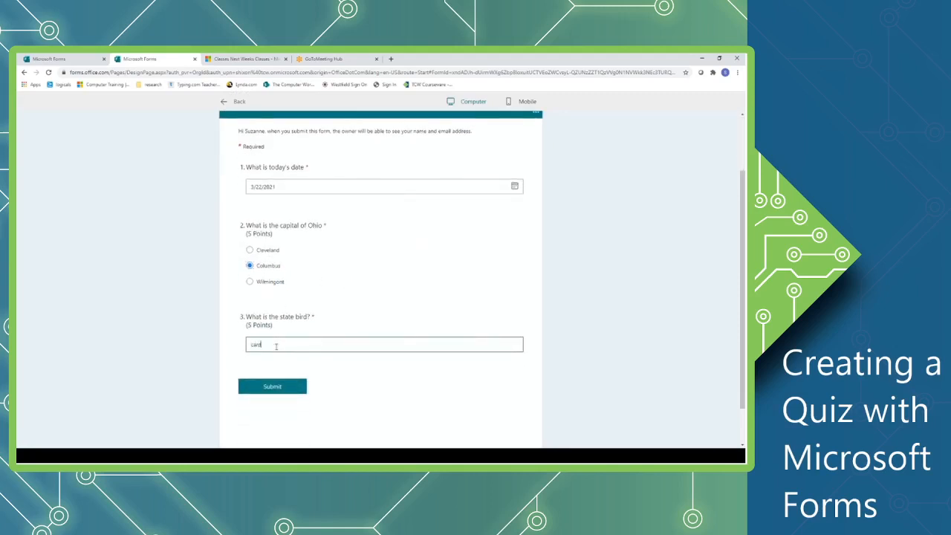
text(inal)
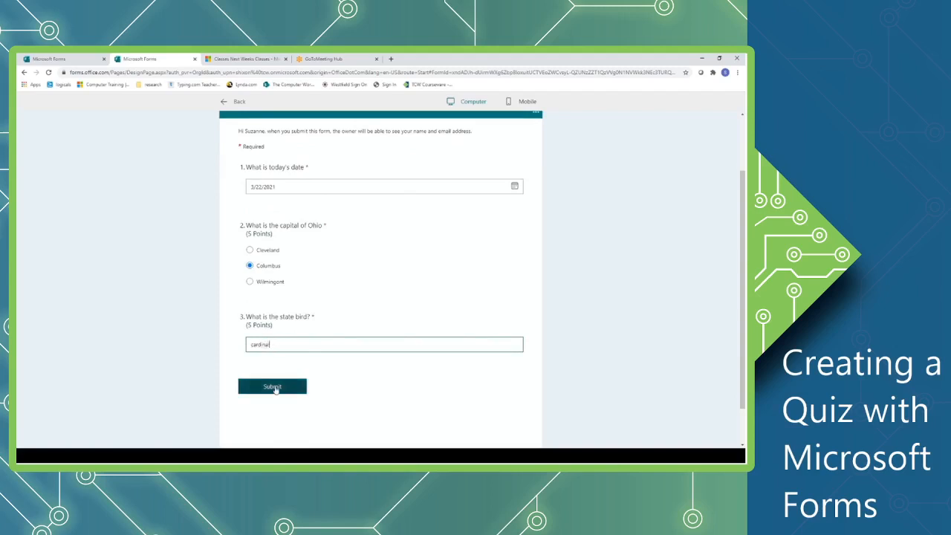
Step: Submit the quiz response and review the graded results showing 10/10 with Columbus marked correct
click(272, 387)
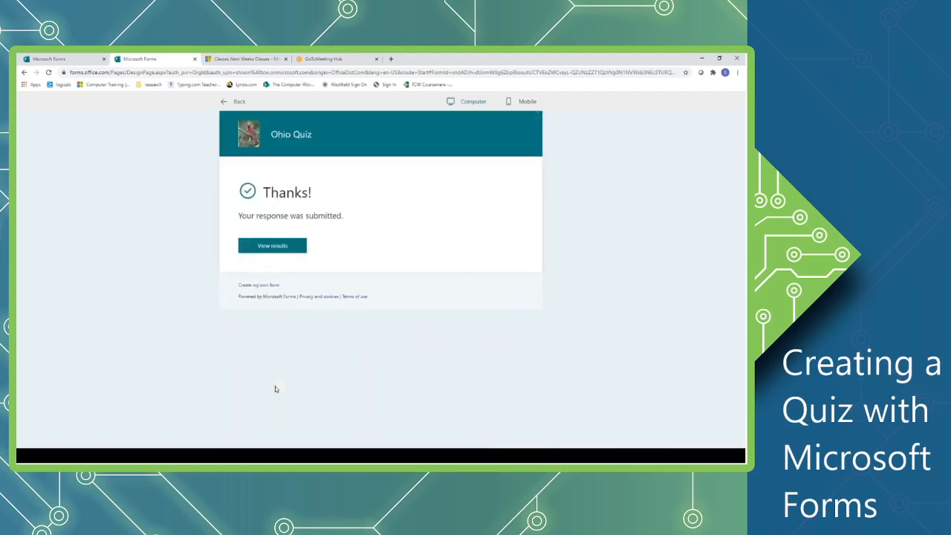
mouse_move(413, 179)
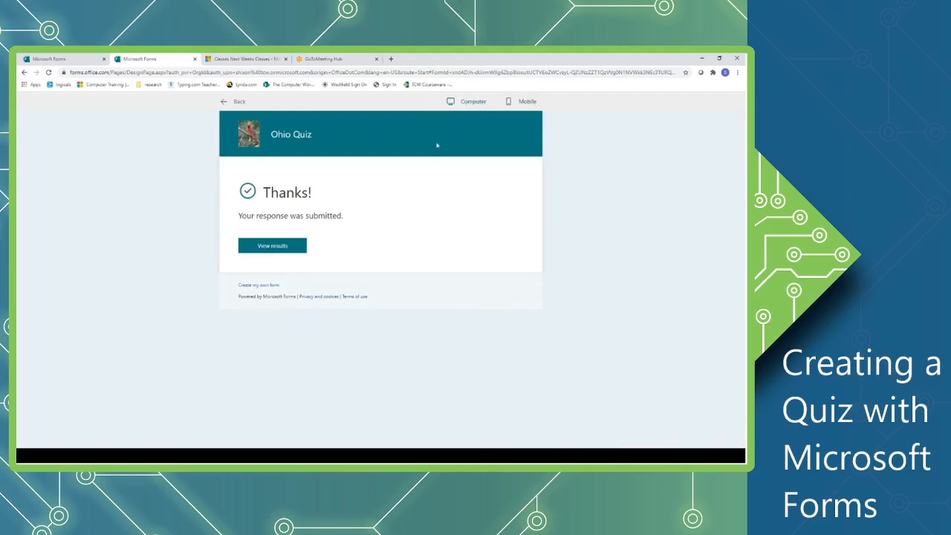
mouse_move(272, 247)
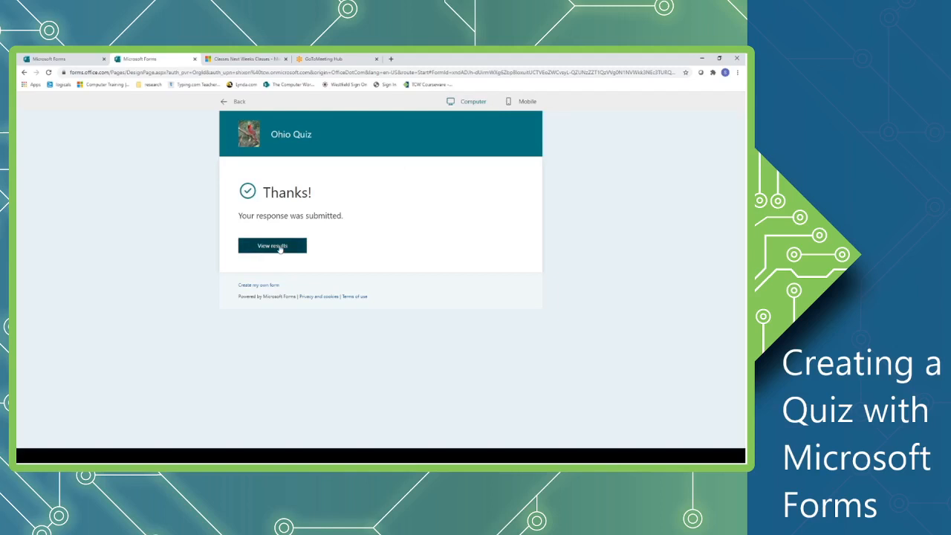
click(272, 246)
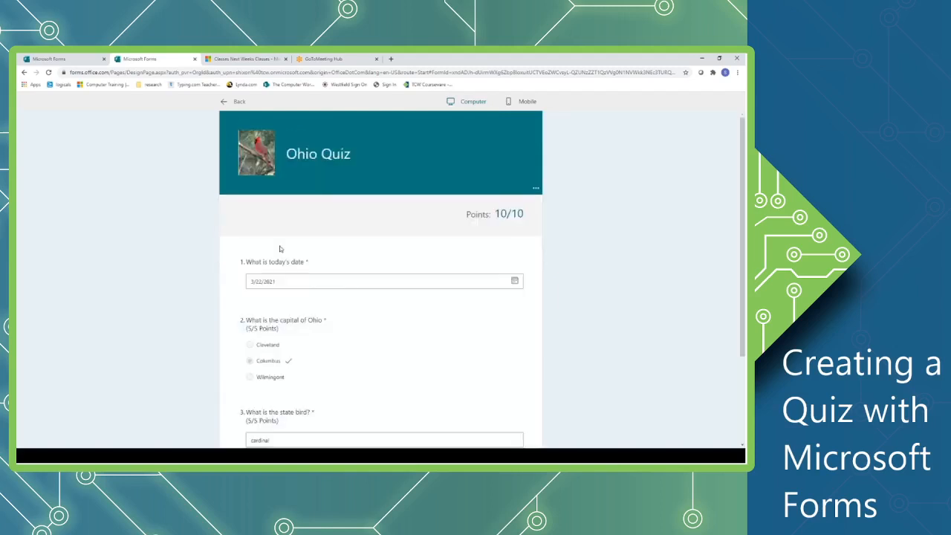
scroll(down, 3)
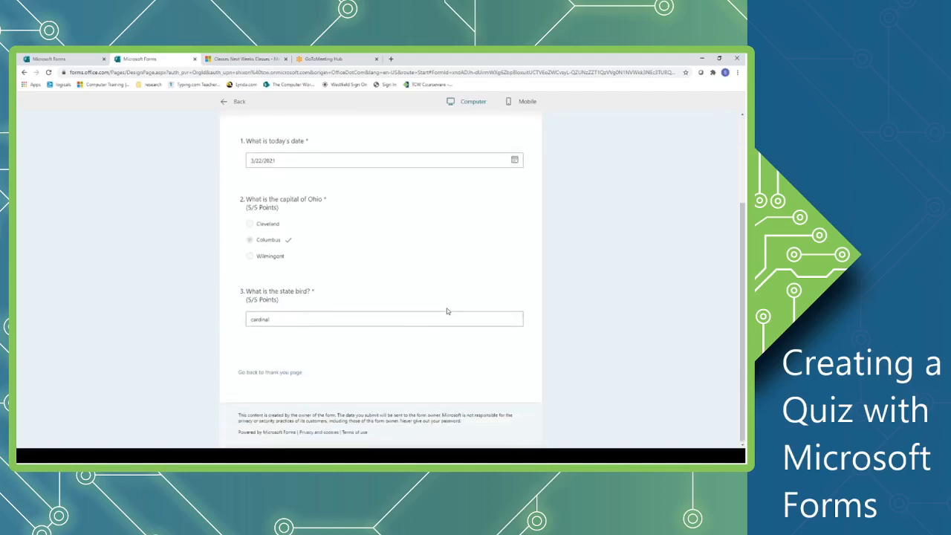
scroll(up, 3)
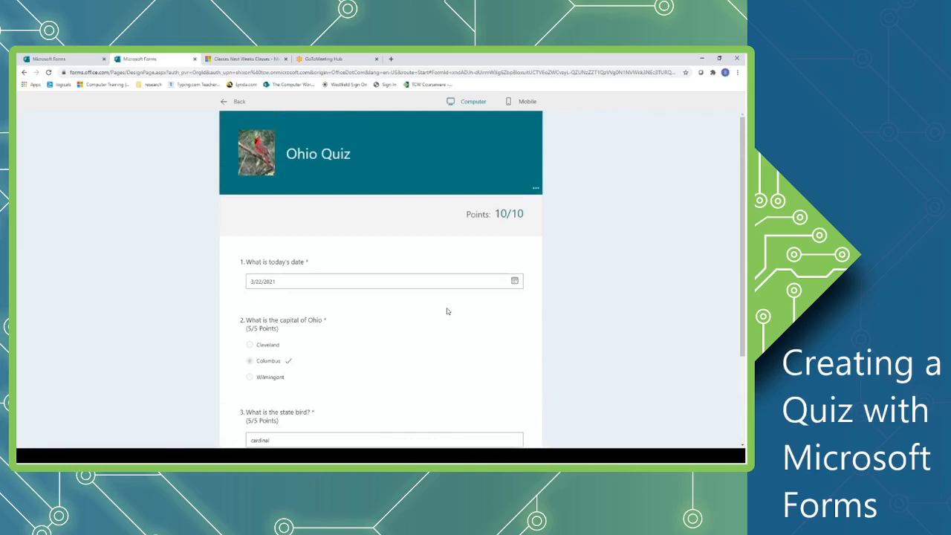
mouse_move(437, 310)
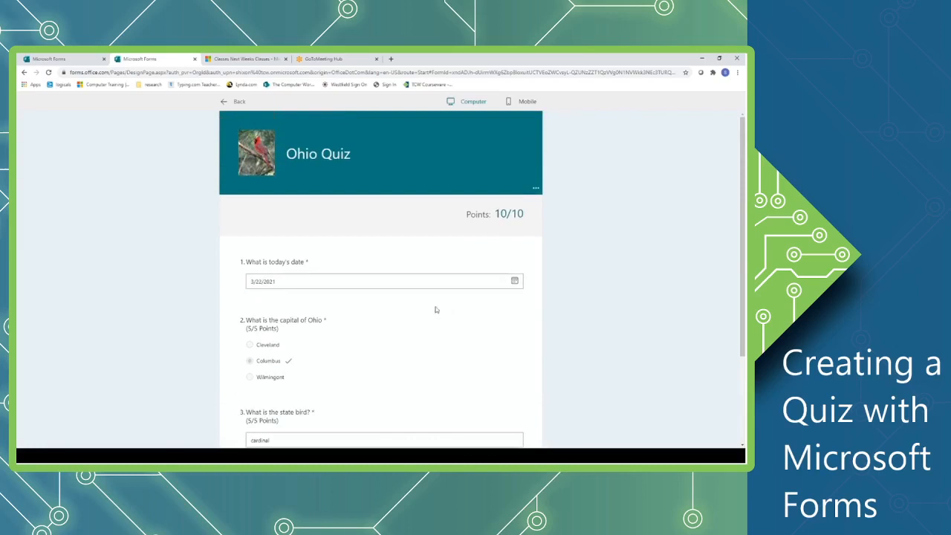
mouse_move(222, 98)
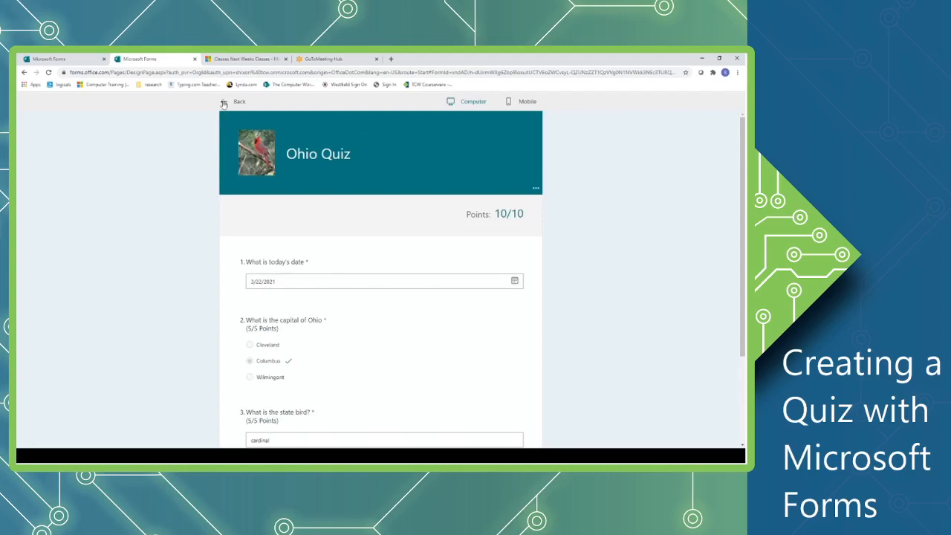
Step: Go back from the preview to the Ohio Quiz editor, now listing one response
click(235, 101)
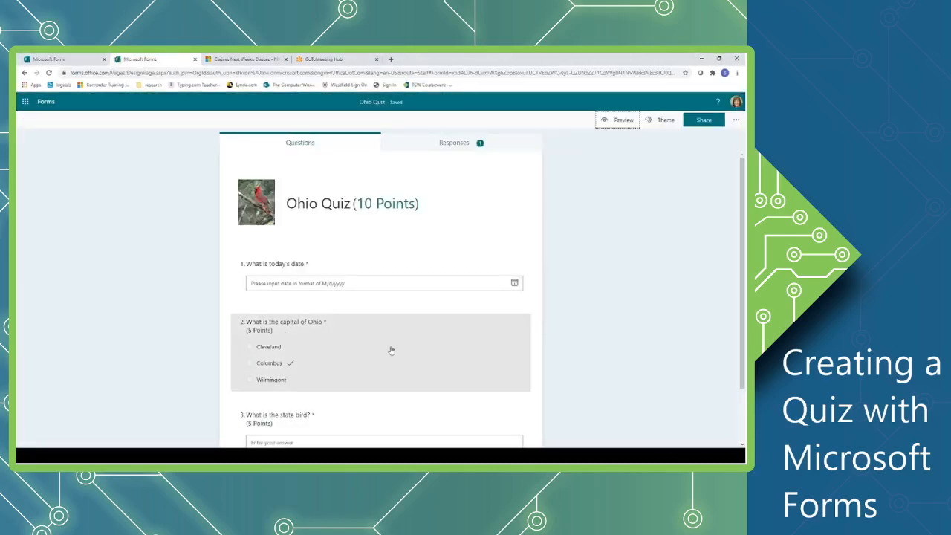
mouse_move(408, 344)
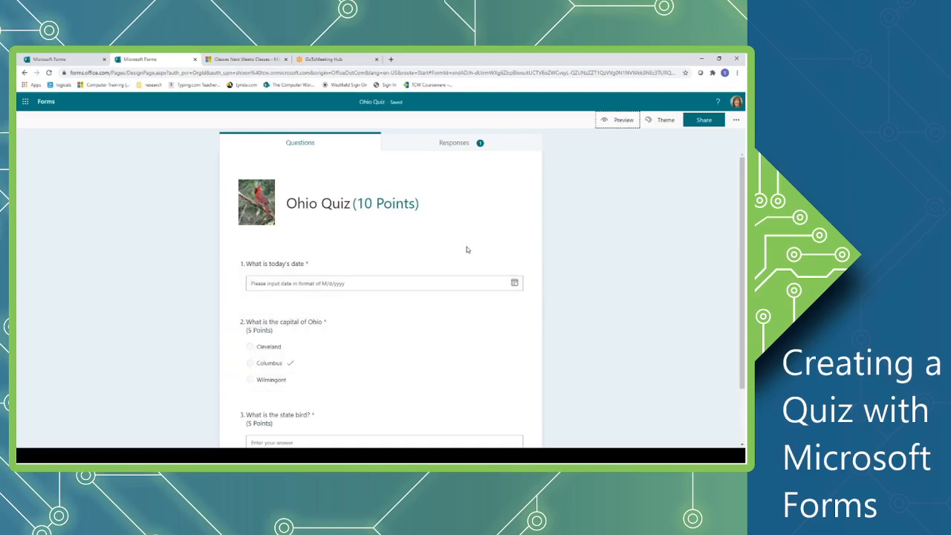
mouse_move(691, 137)
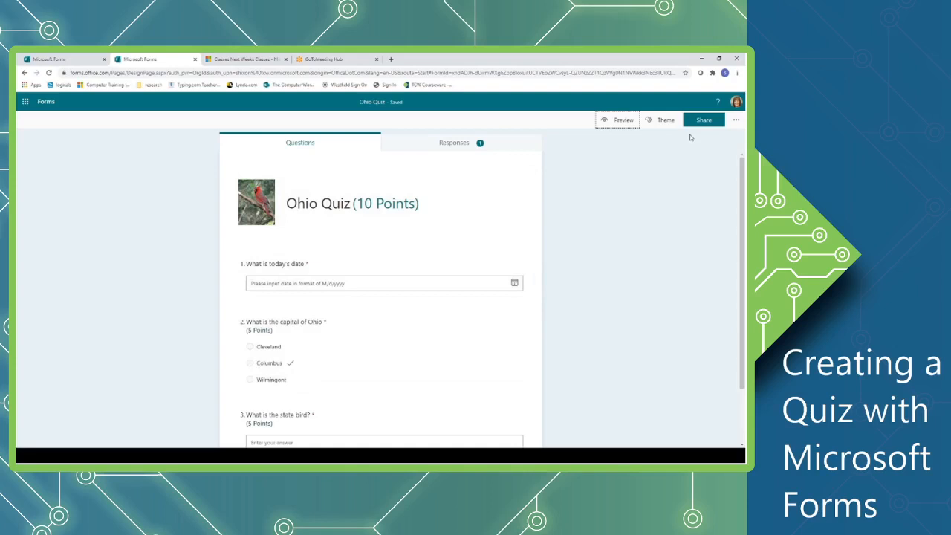